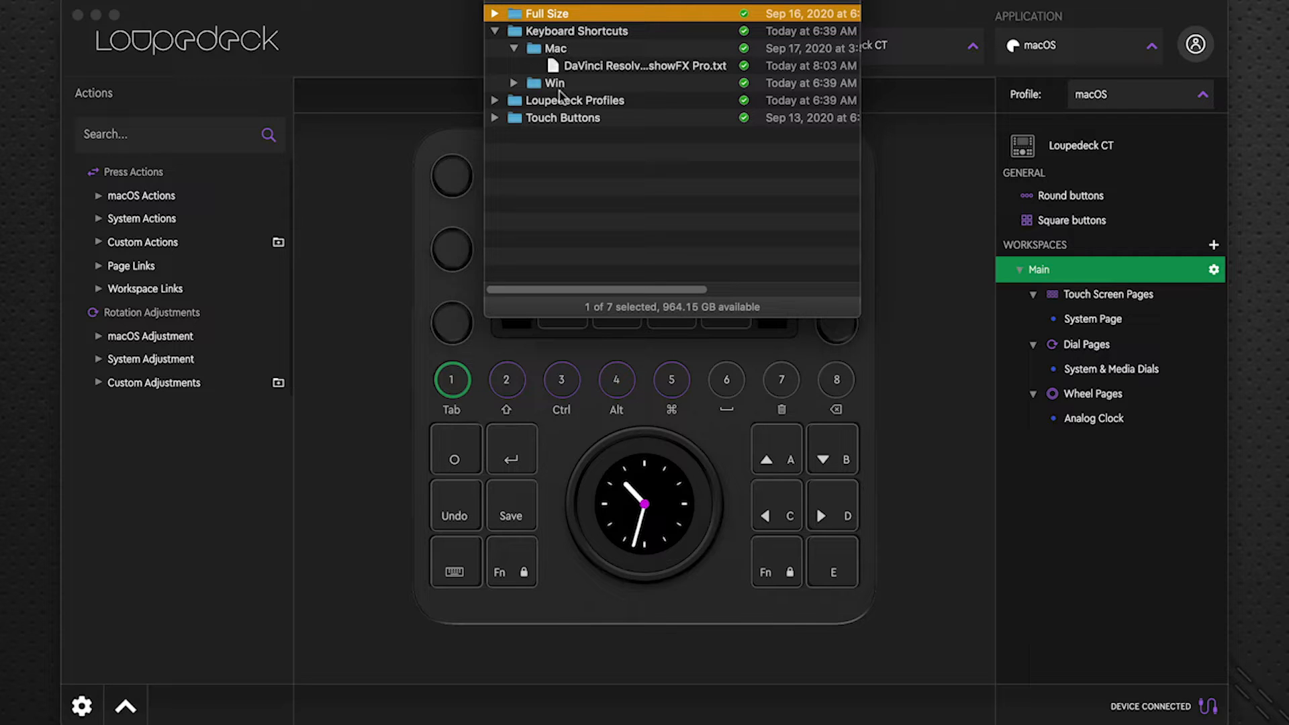
{"action": "mouse_move", "coordinate": [673, 71]}
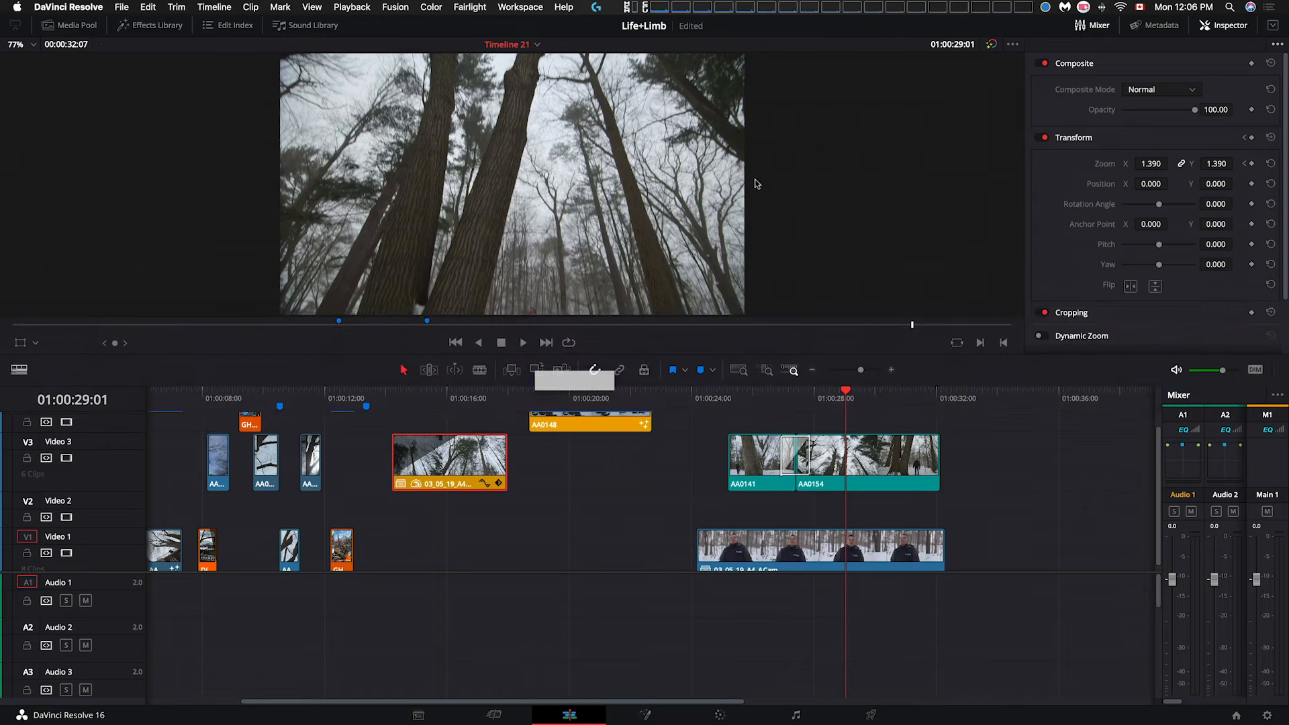
Step: Start importing a keyboard shortcut preset from Resolve's Keyboard Customization options menu
{"action": "left_click", "coordinate": [69, 9]}
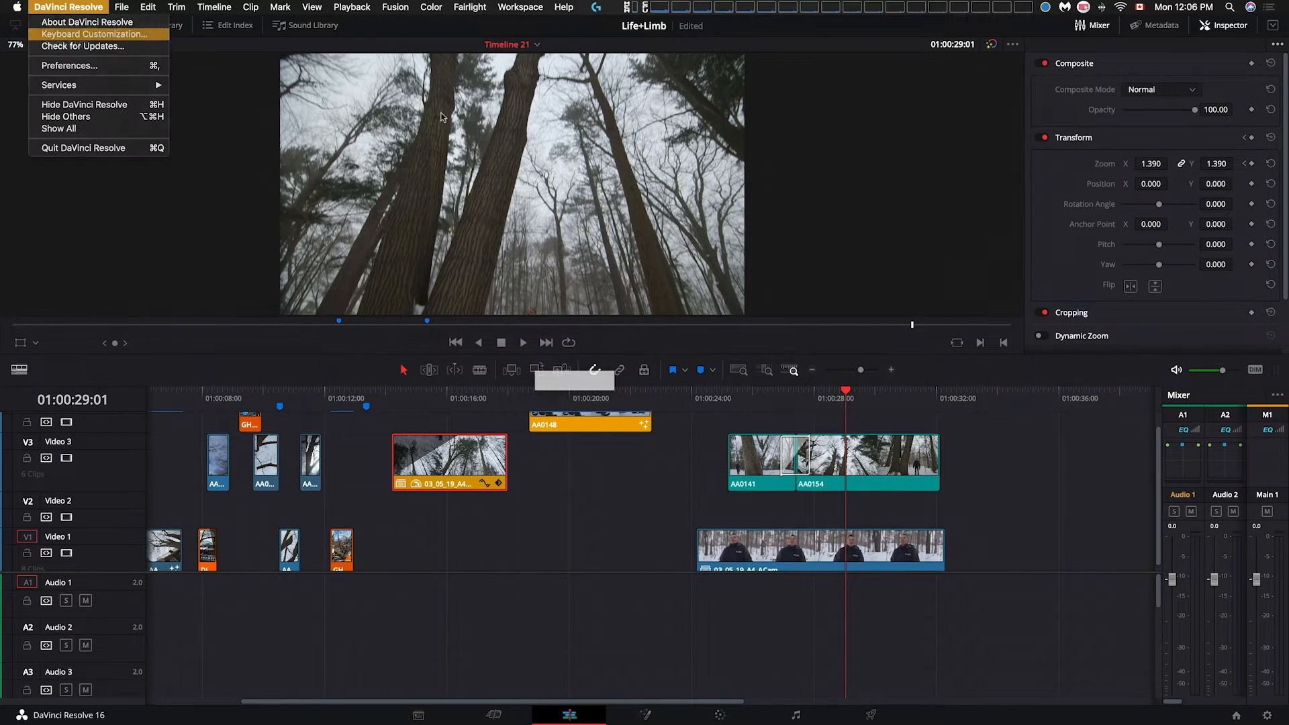
{"action": "left_click", "coordinate": [94, 33]}
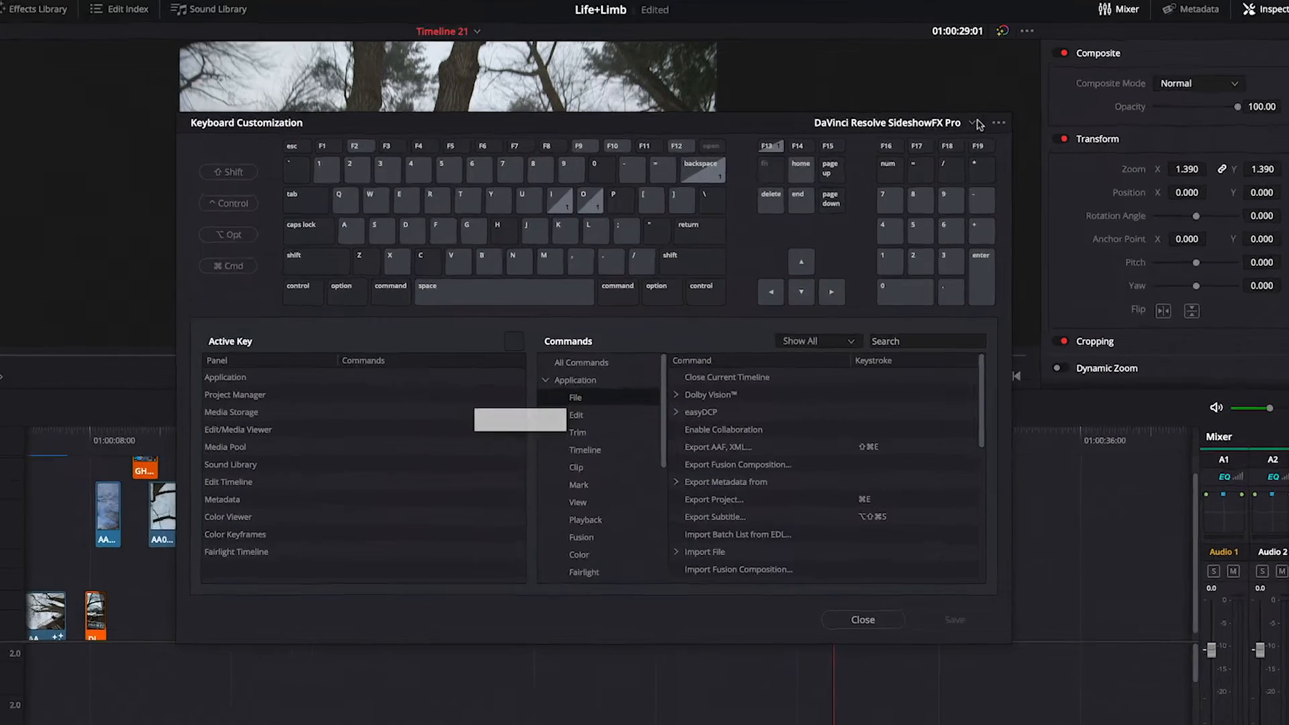
{"action": "left_click", "coordinate": [999, 122]}
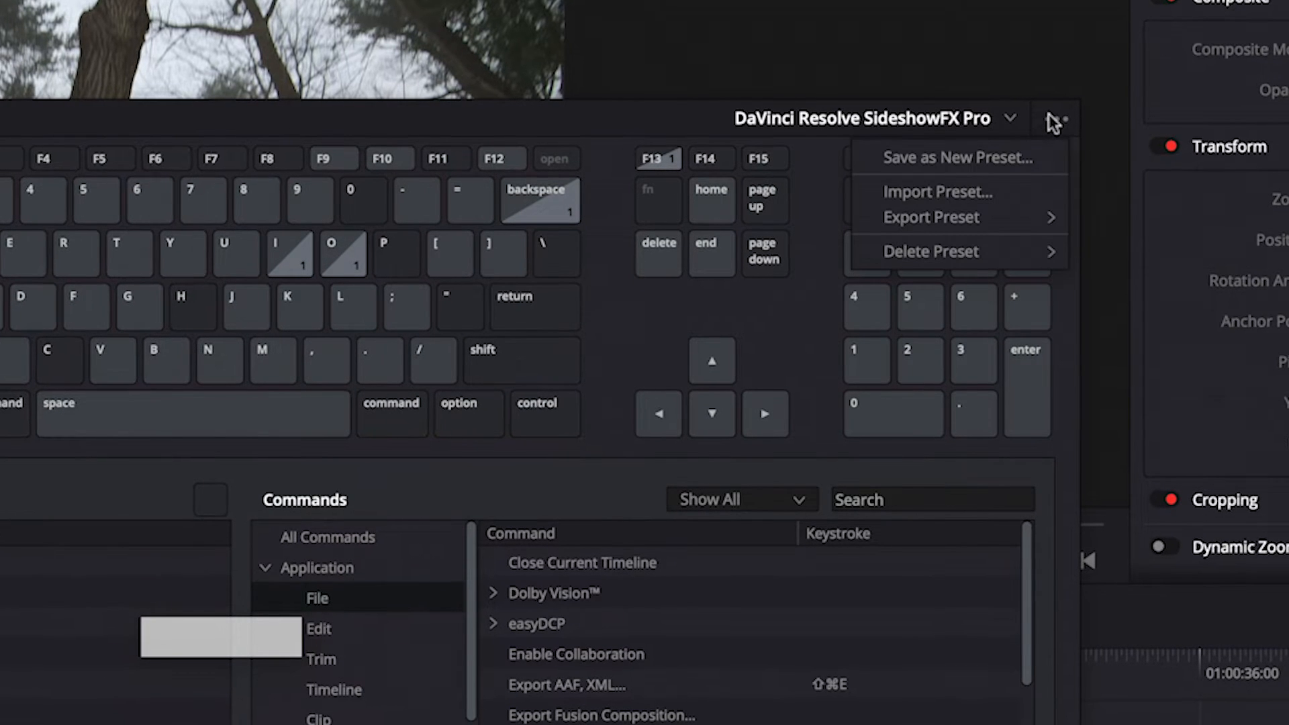
{"action": "mouse_move", "coordinate": [1019, 192]}
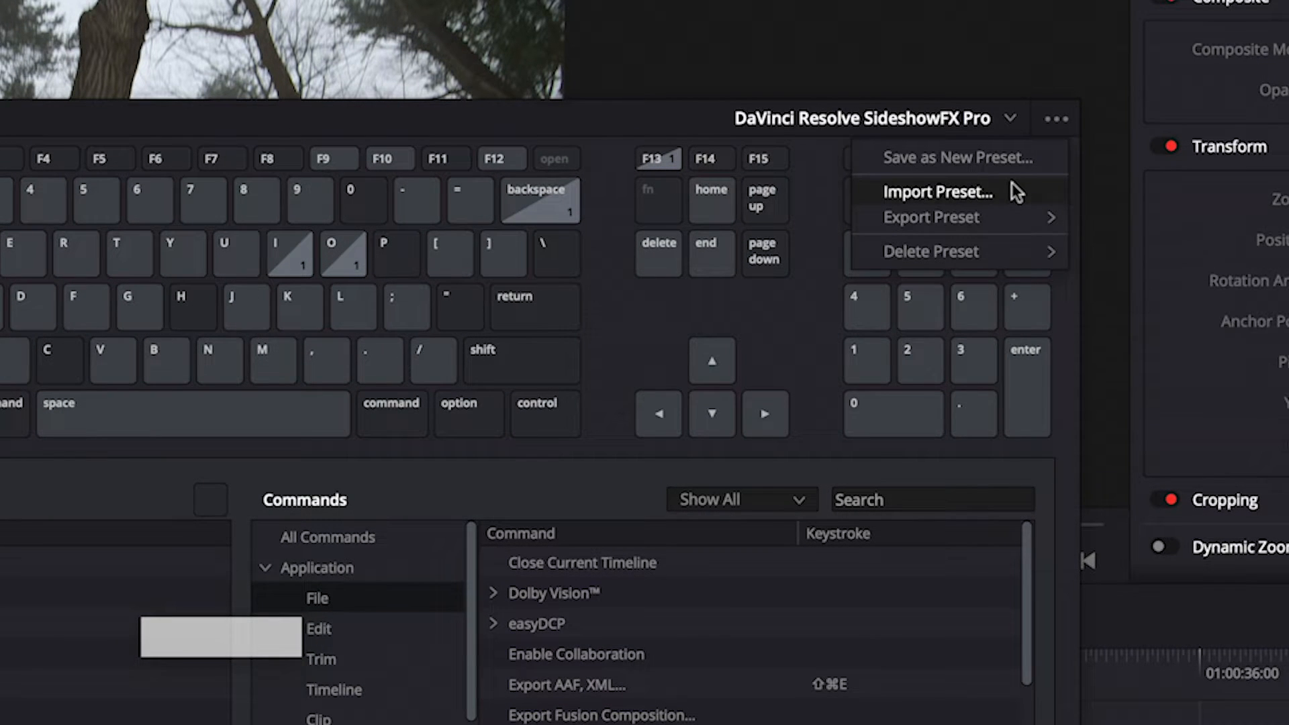
{"action": "left_click", "coordinate": [937, 191]}
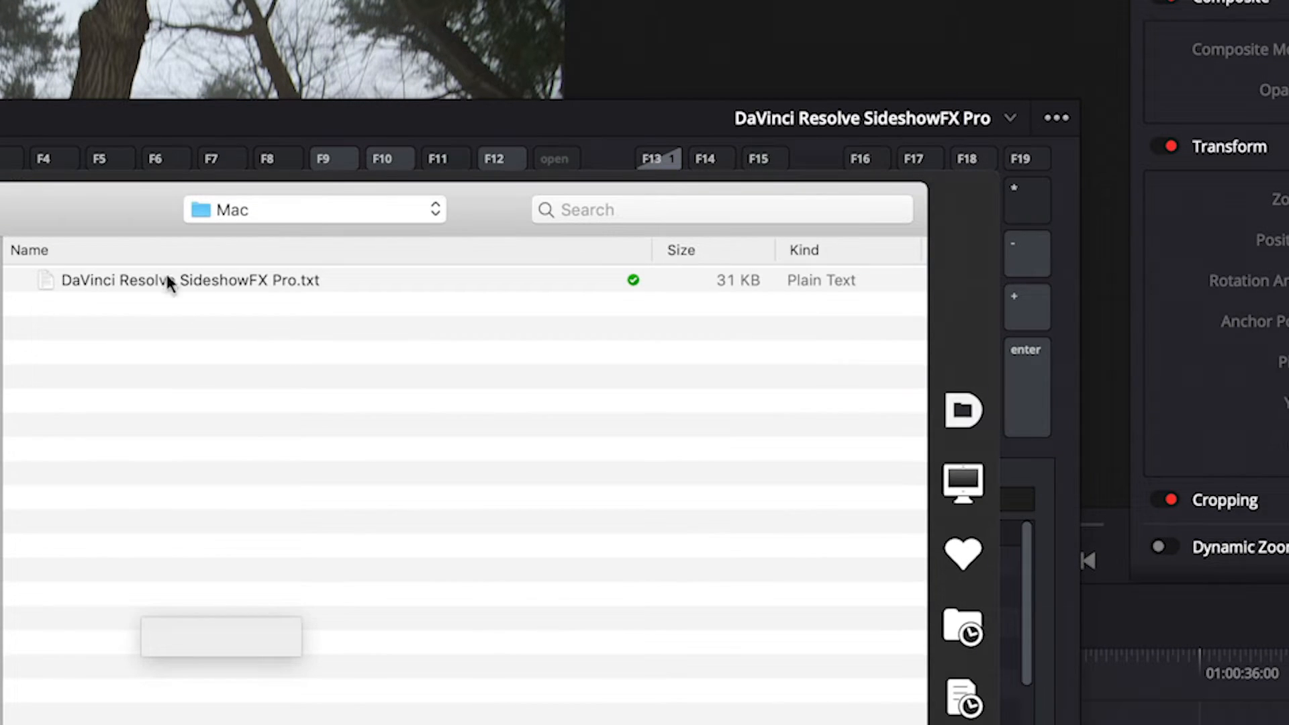
{"action": "mouse_move", "coordinate": [428, 274]}
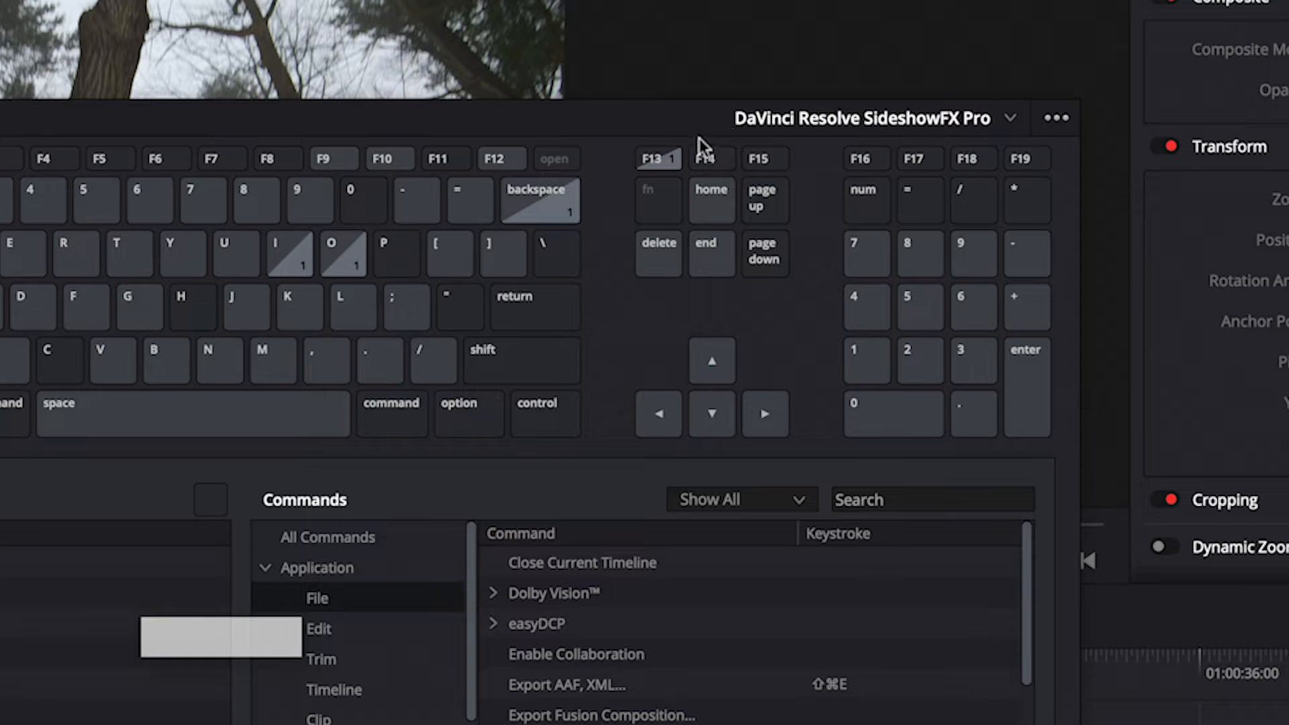
{"action": "mouse_move", "coordinate": [957, 122]}
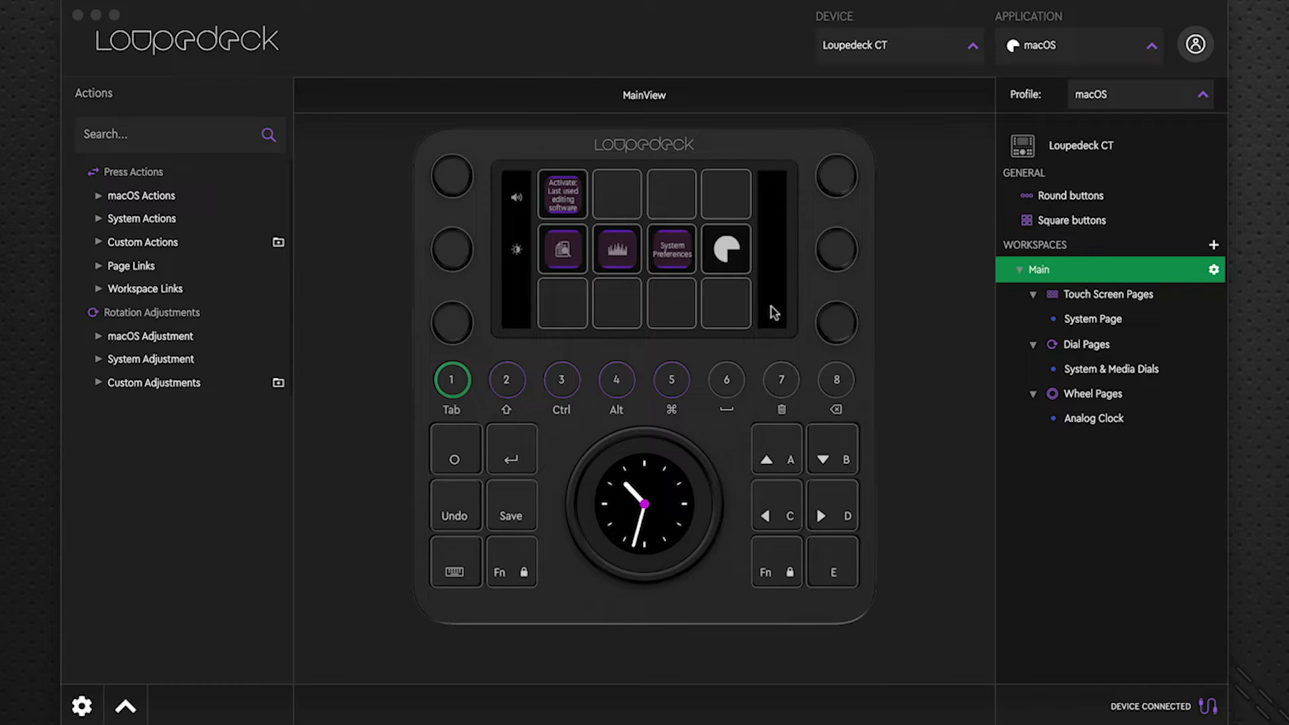
{"action": "mouse_move", "coordinate": [747, 419]}
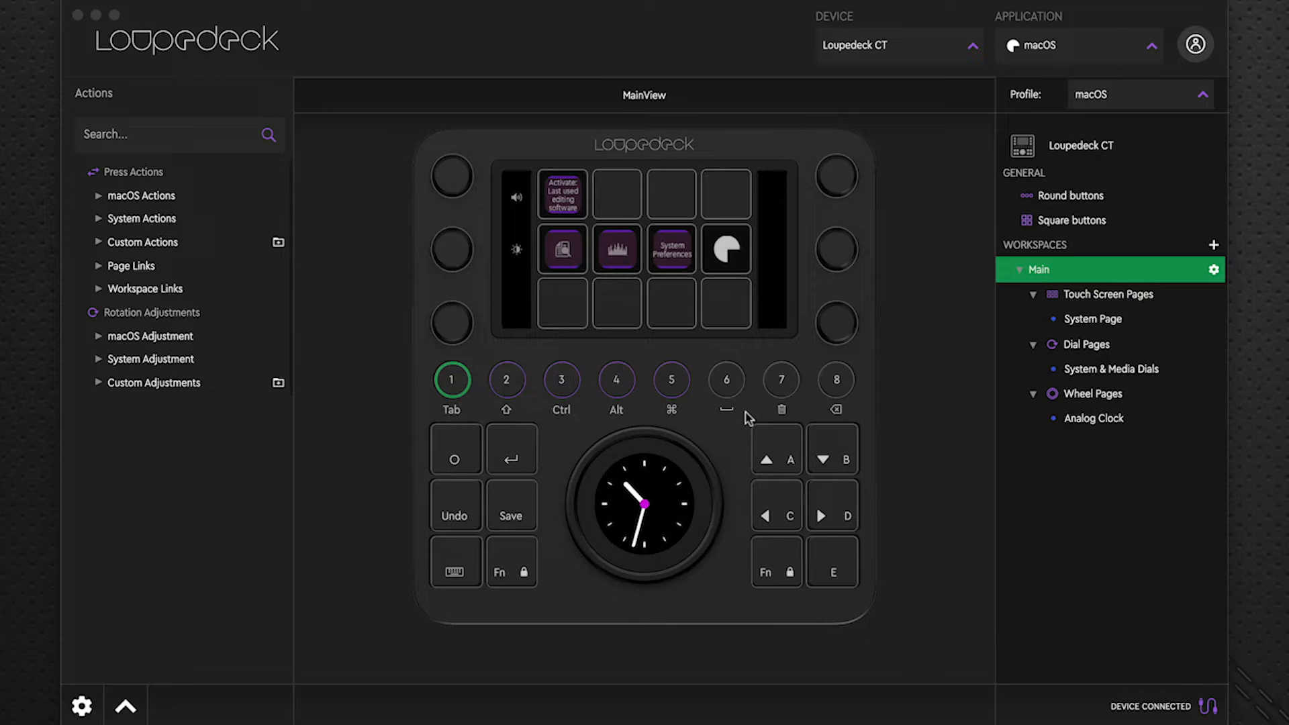
{"action": "mouse_move", "coordinate": [953, 442]}
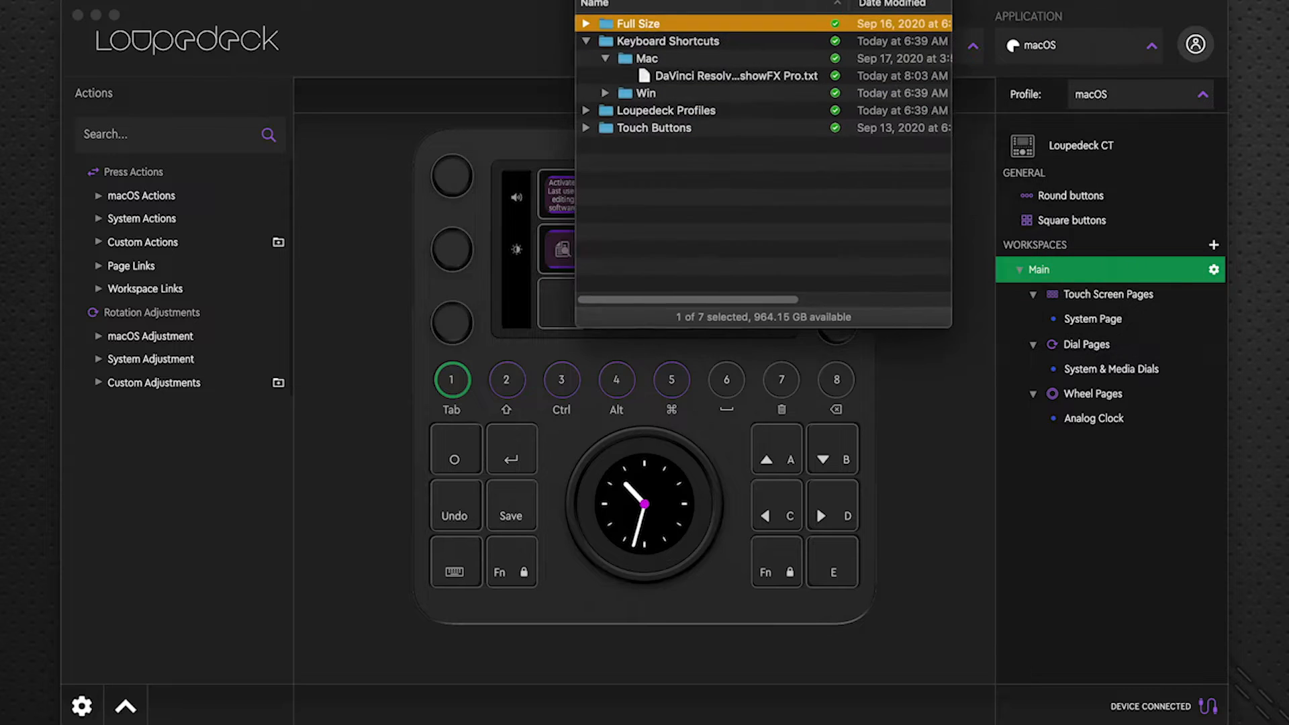
Step: Browse the Loupedeck Profiles folder in Finder to locate the SideshowFX Mac profile
{"action": "left_click", "coordinate": [586, 42]}
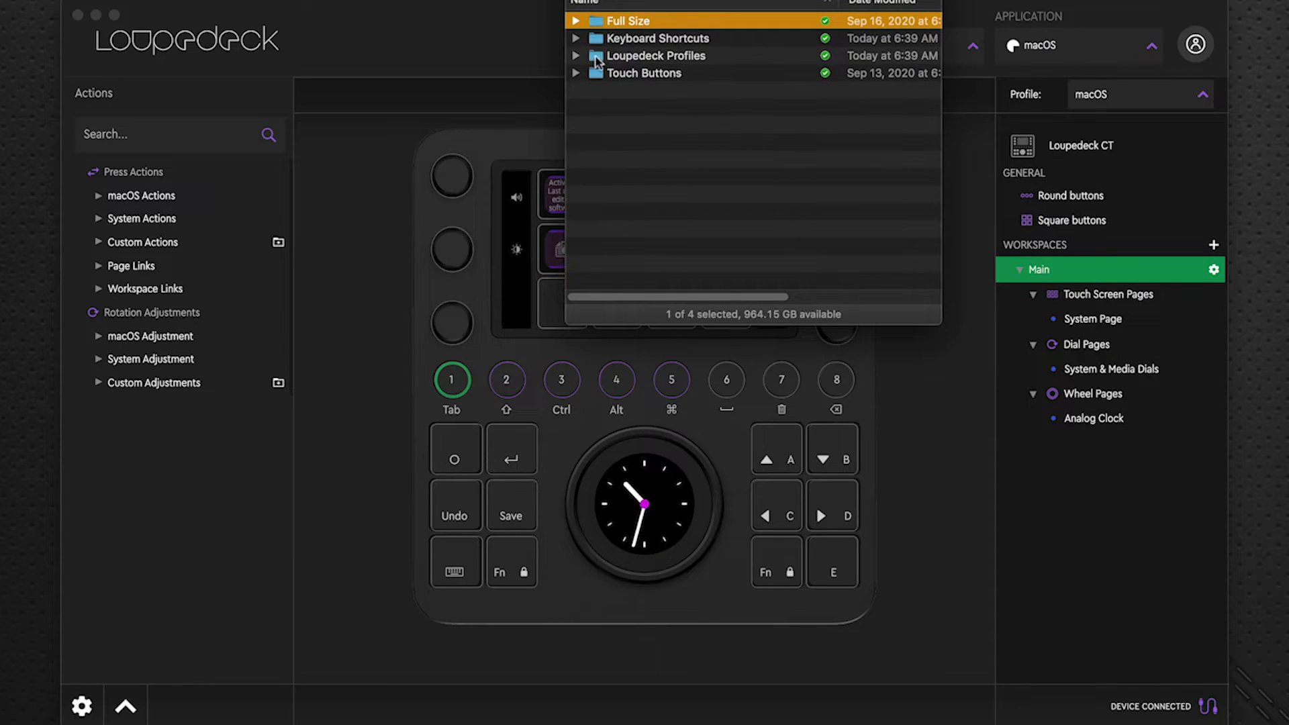
{"action": "left_click", "coordinate": [575, 55]}
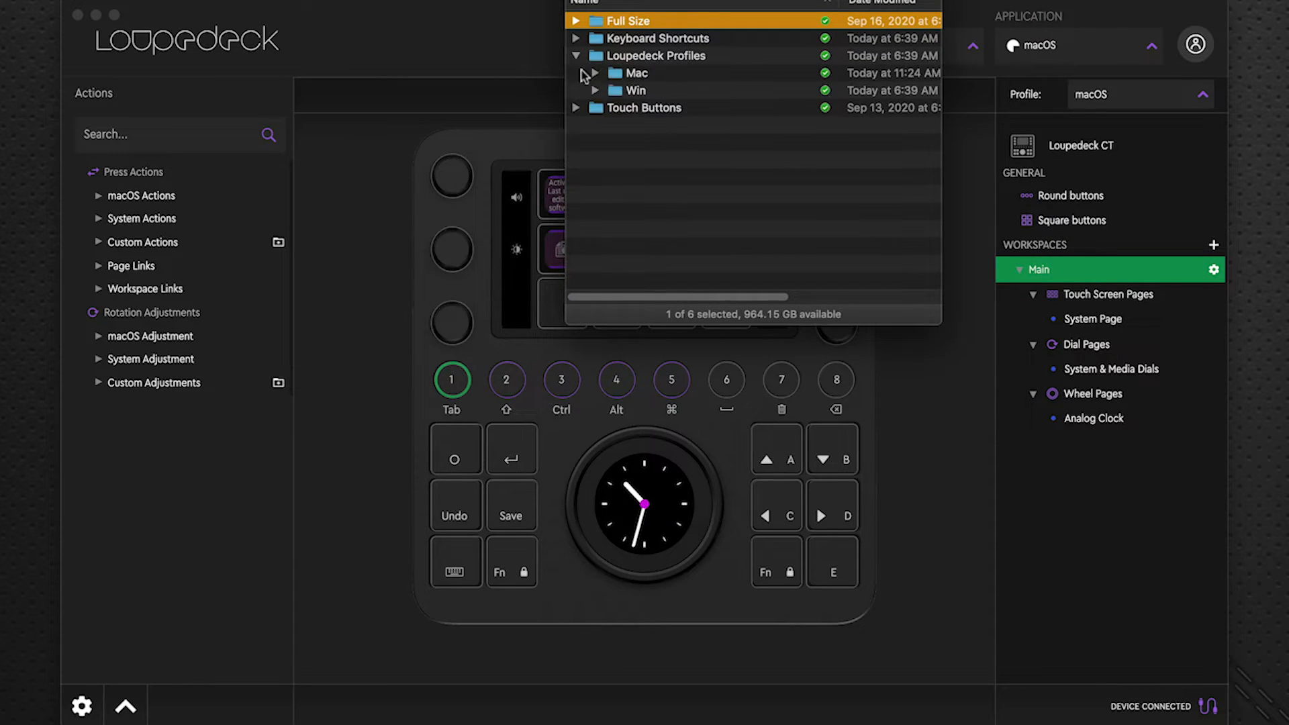
{"action": "left_click", "coordinate": [593, 72]}
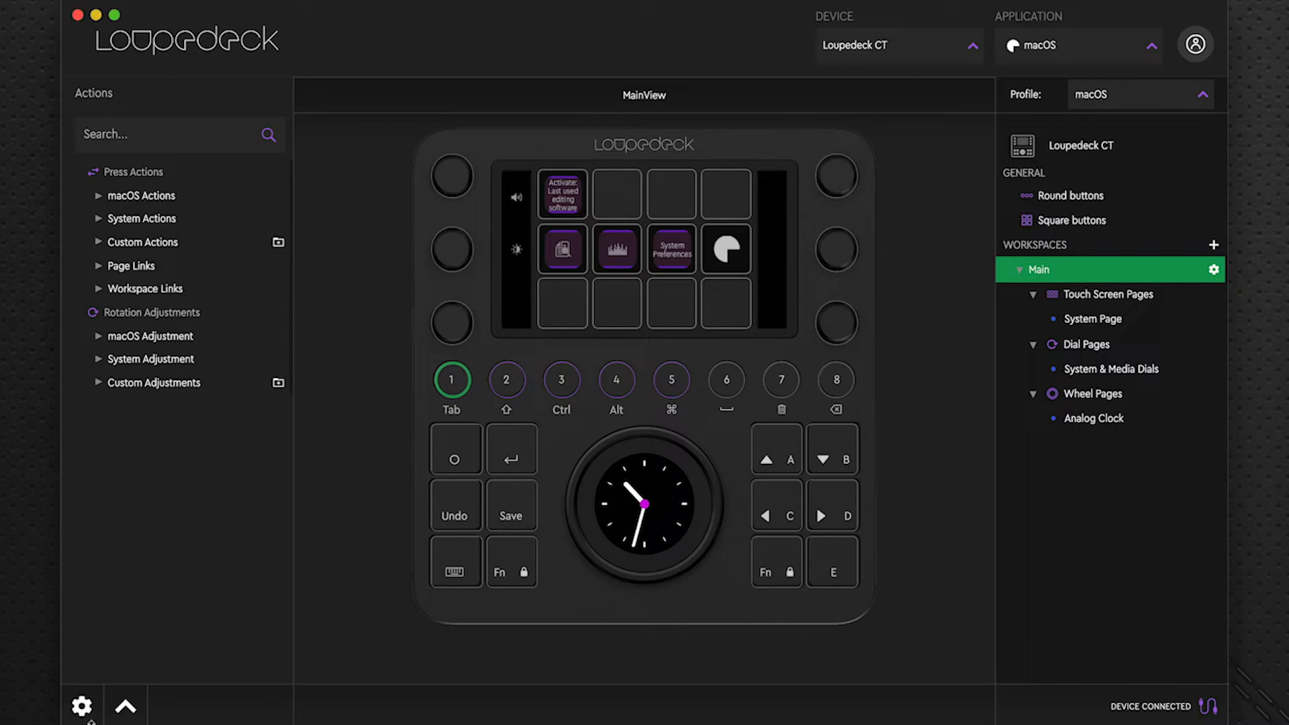
Step: In Loupedeck device settings, begin a profile import and cancel the file dialog
{"action": "left_click", "coordinate": [81, 705]}
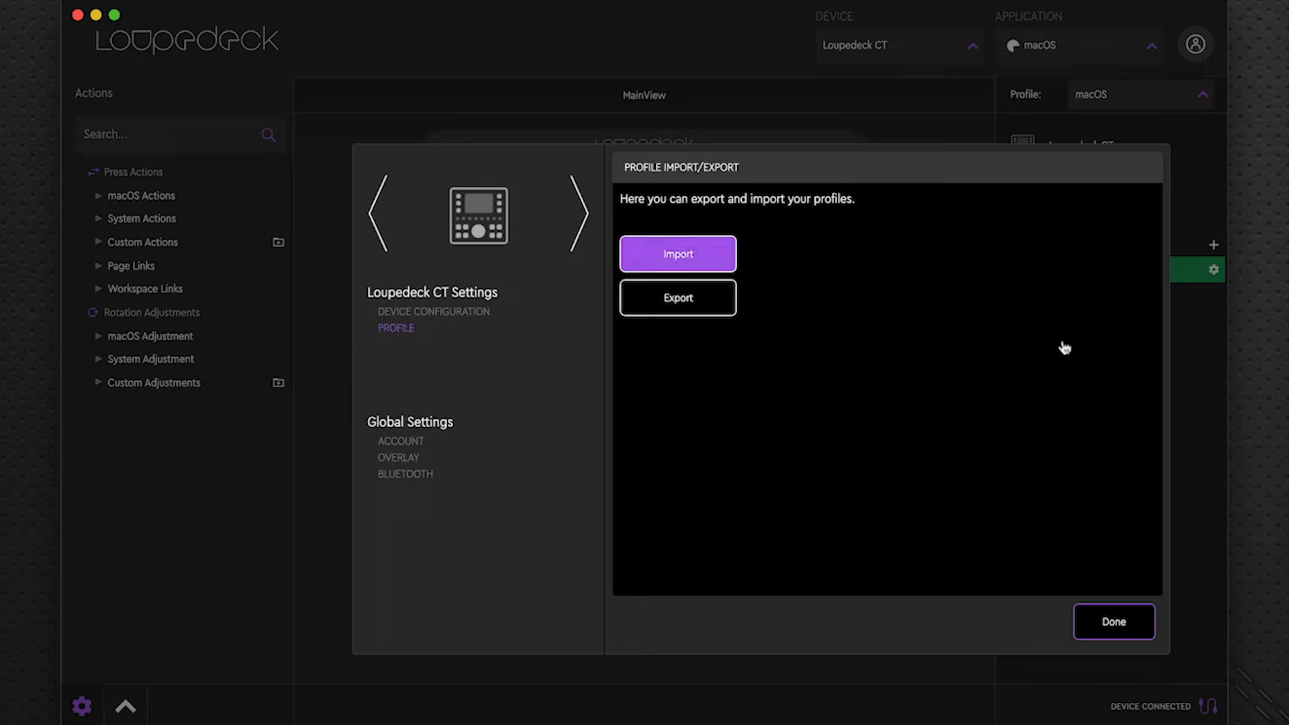
{"action": "left_click", "coordinate": [677, 253]}
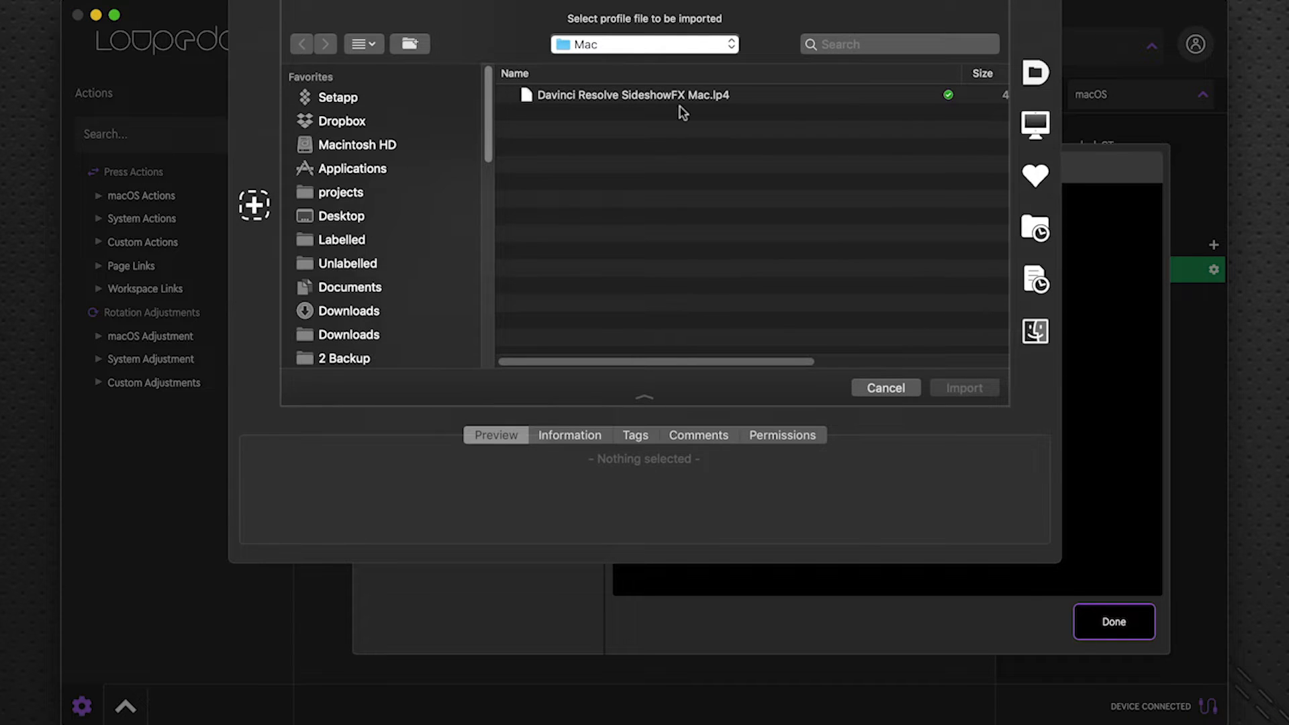
{"action": "mouse_move", "coordinate": [885, 387]}
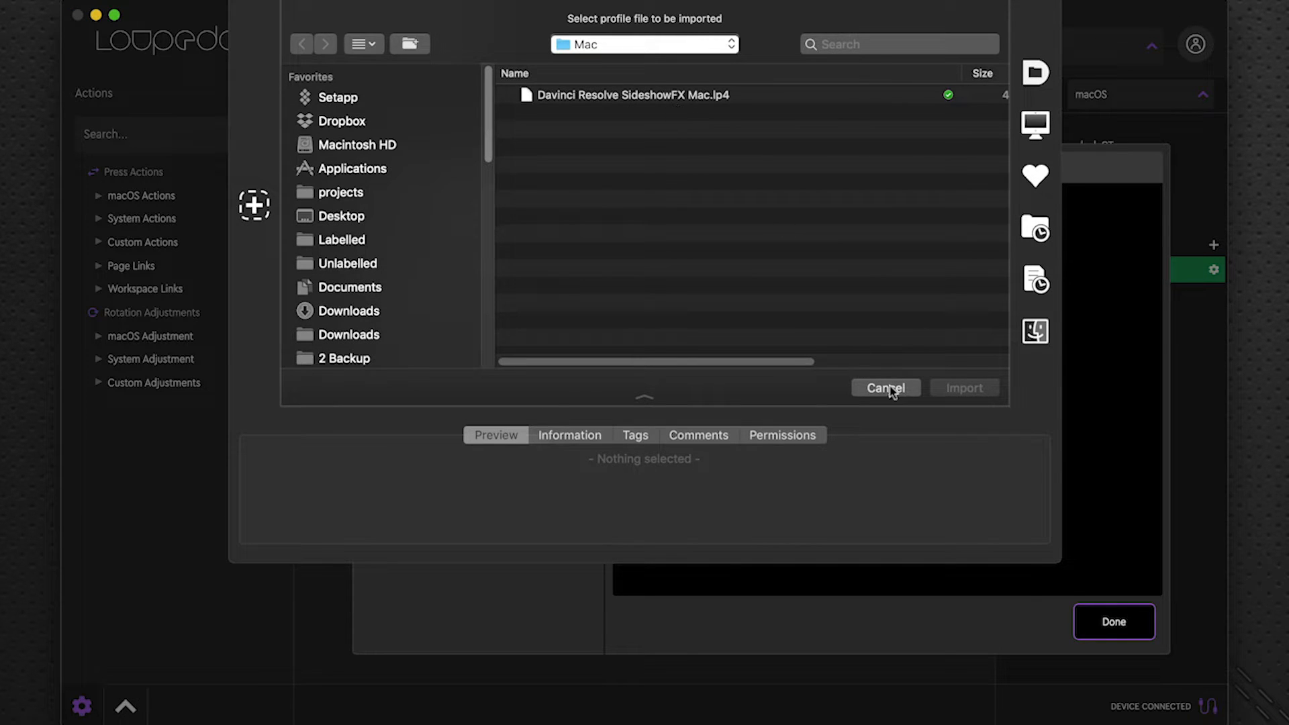
{"action": "left_click", "coordinate": [885, 386]}
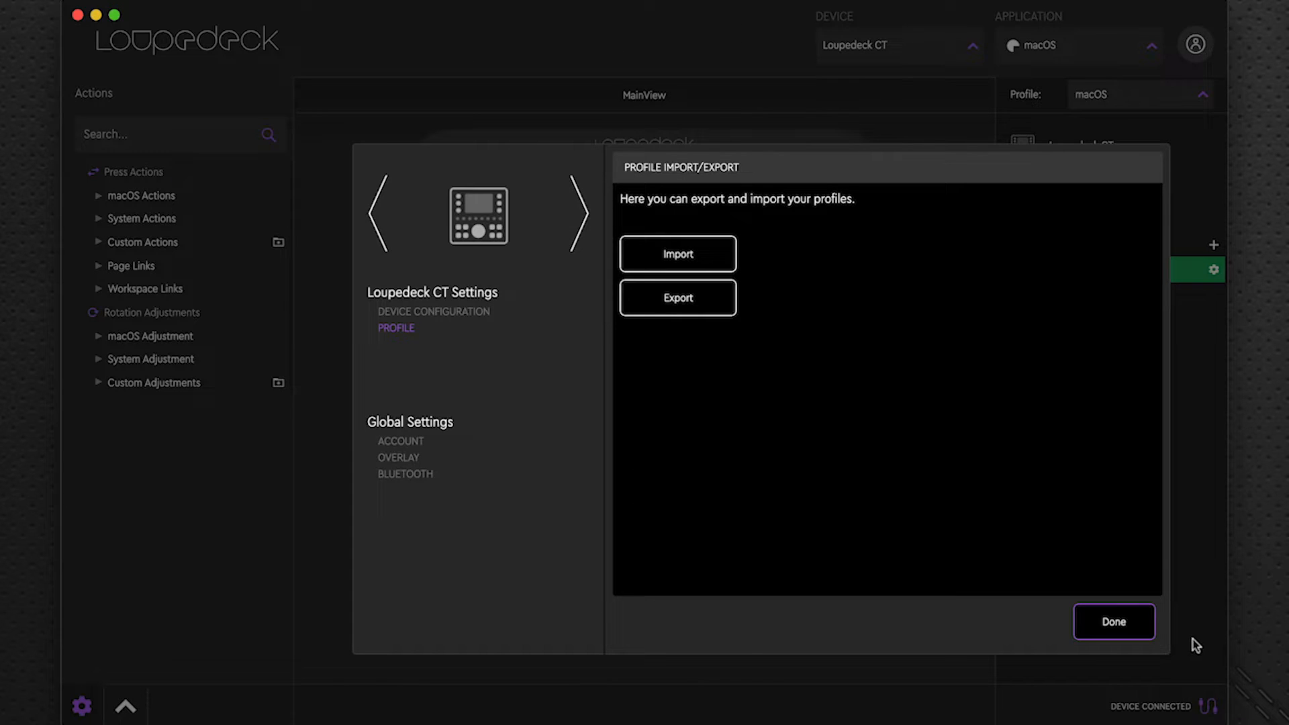
Step: Close settings and select DaVinci Resolve from the Application dropdown
{"action": "left_click", "coordinate": [1113, 622]}
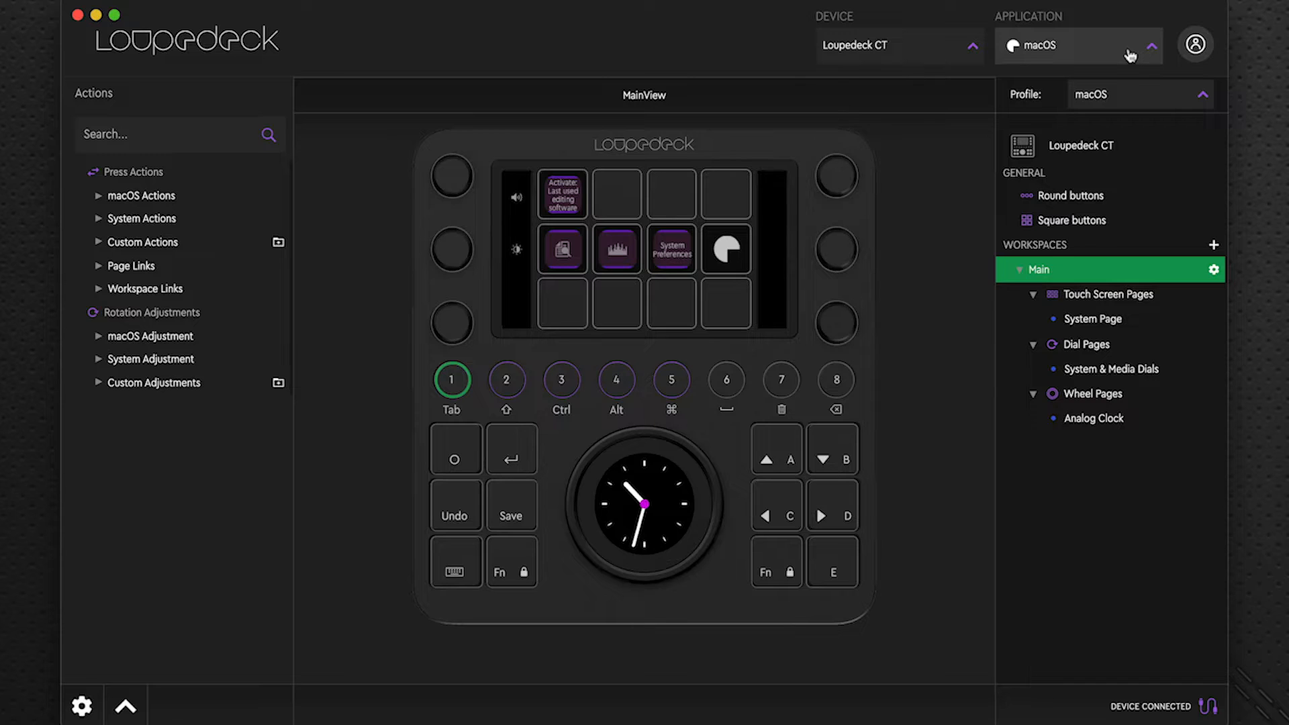
{"action": "left_click", "coordinate": [1078, 46]}
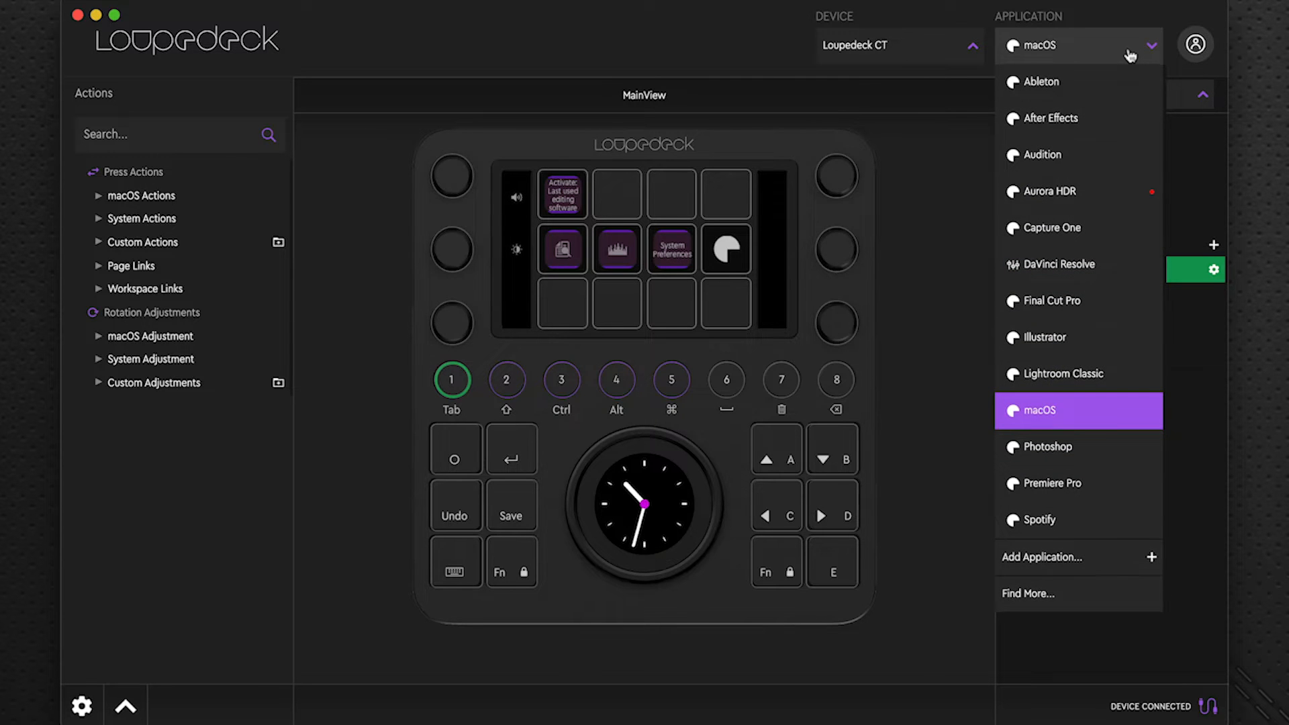
{"action": "left_click", "coordinate": [1058, 263]}
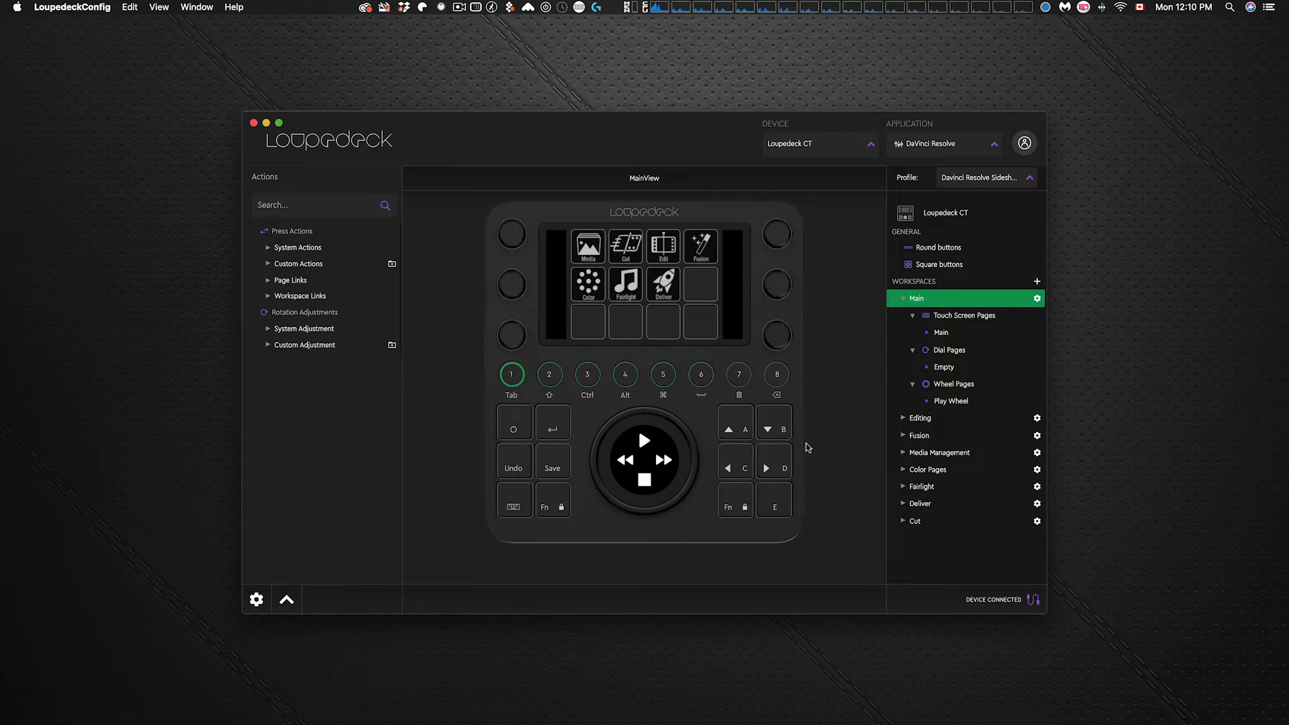
{"action": "mouse_move", "coordinate": [817, 438]}
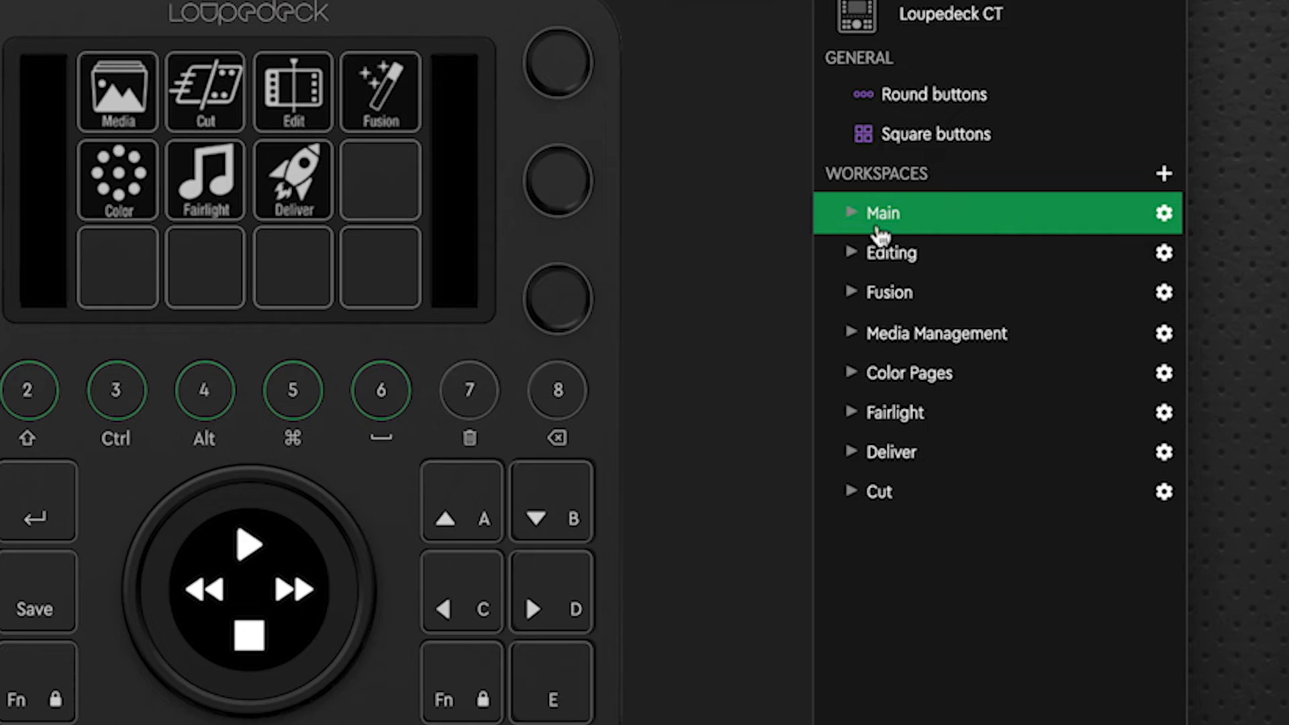
{"action": "mouse_move", "coordinate": [949, 216]}
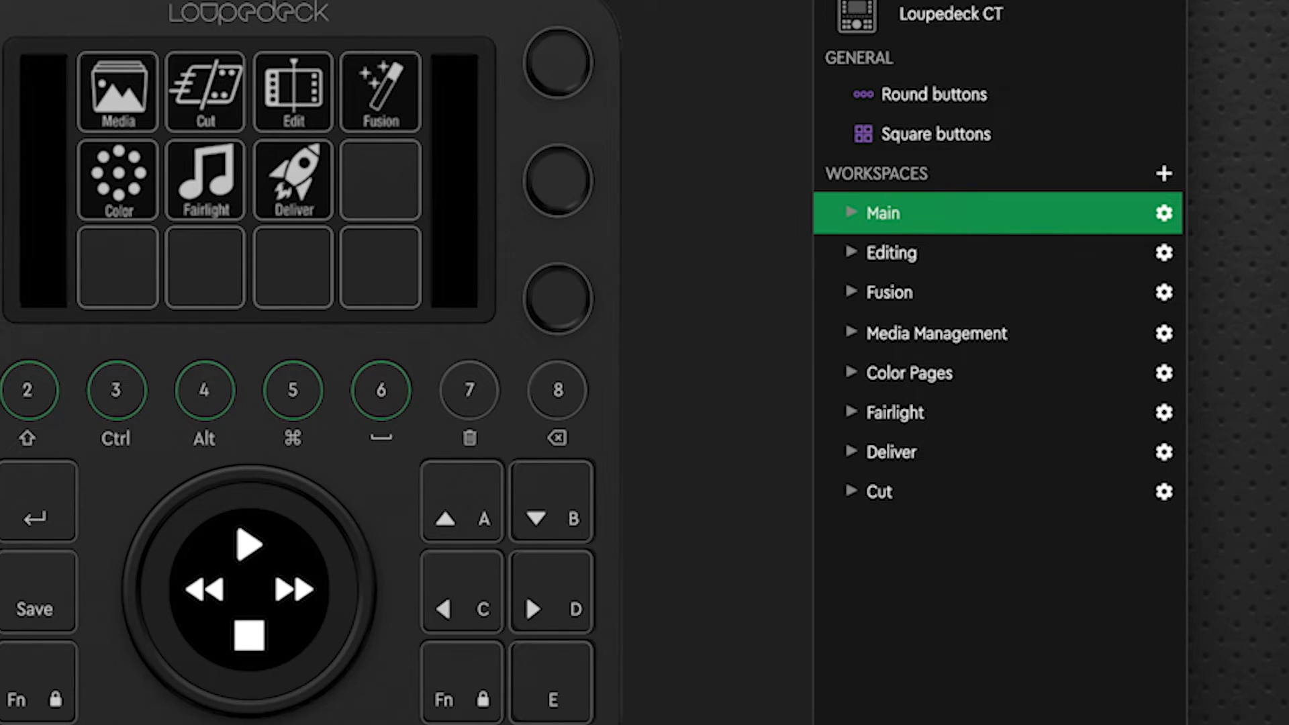
Step: Preview the Editing, Media Management, Color, Fairlight, Deliver and Cut workspaces, then expand Editing's page list
{"action": "left_click", "coordinate": [890, 253]}
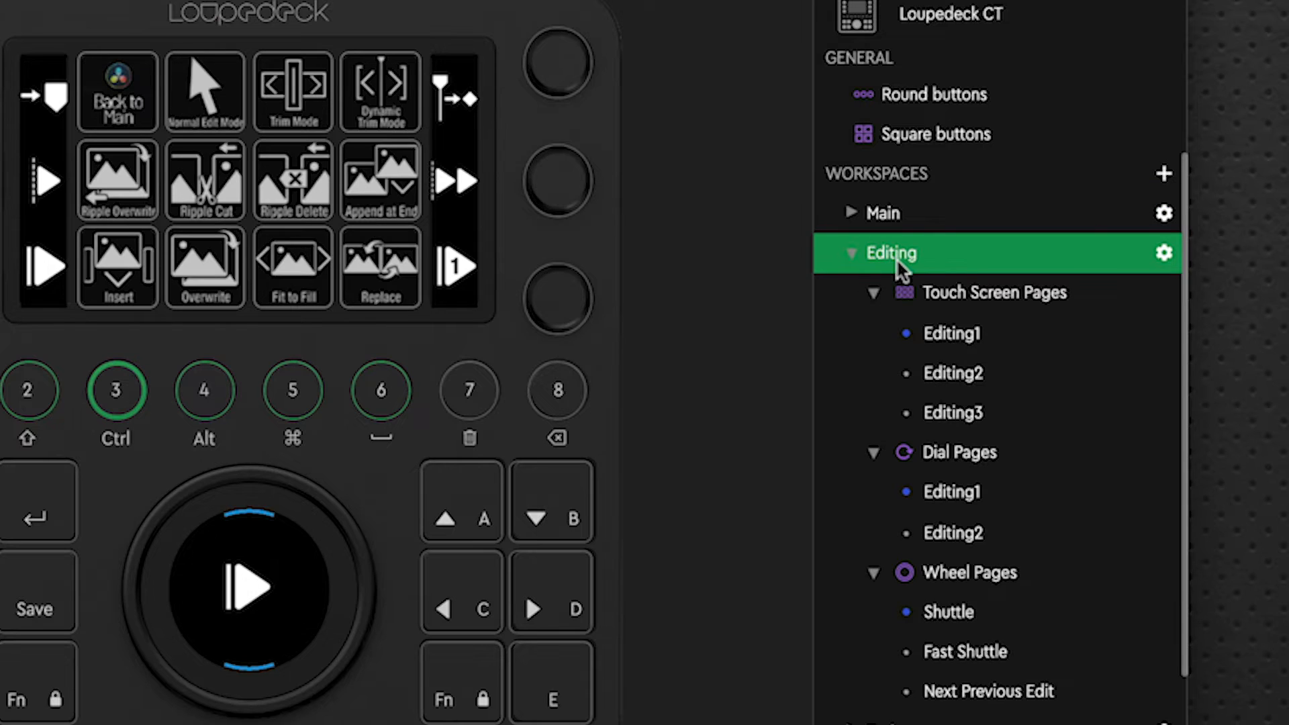
{"action": "left_click", "coordinate": [851, 254]}
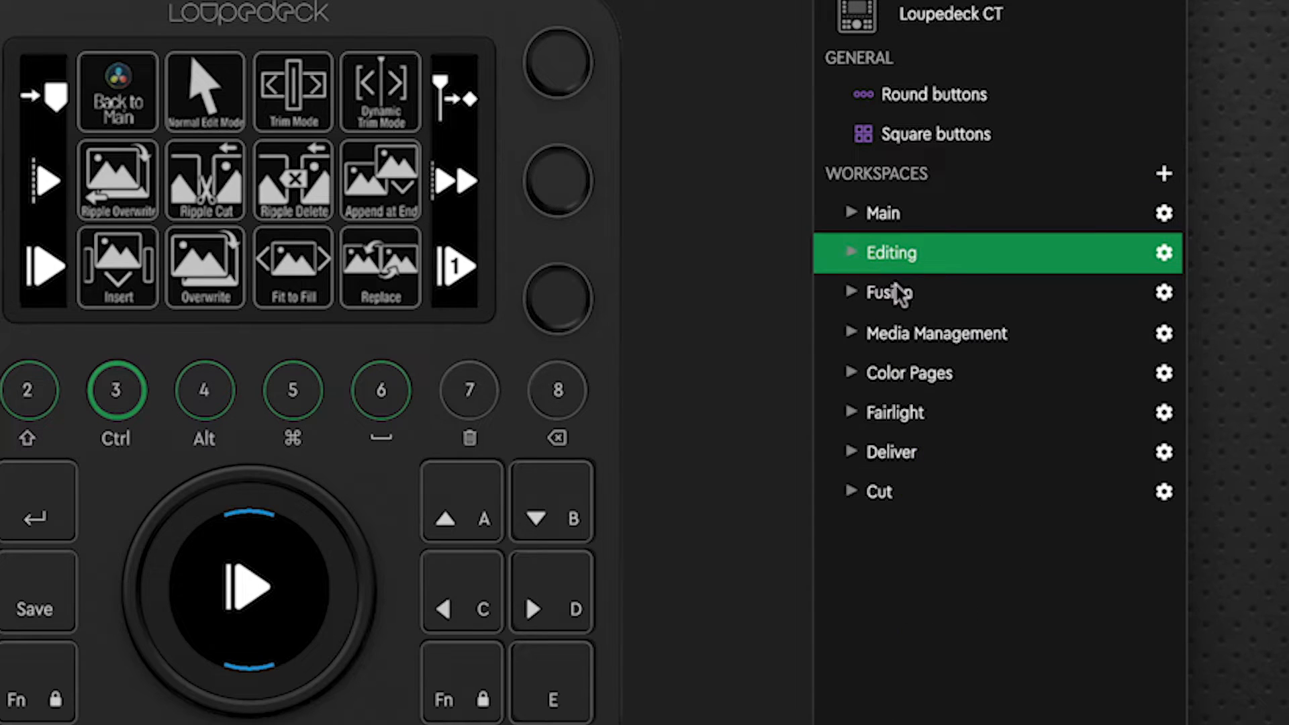
{"action": "left_click", "coordinate": [887, 293]}
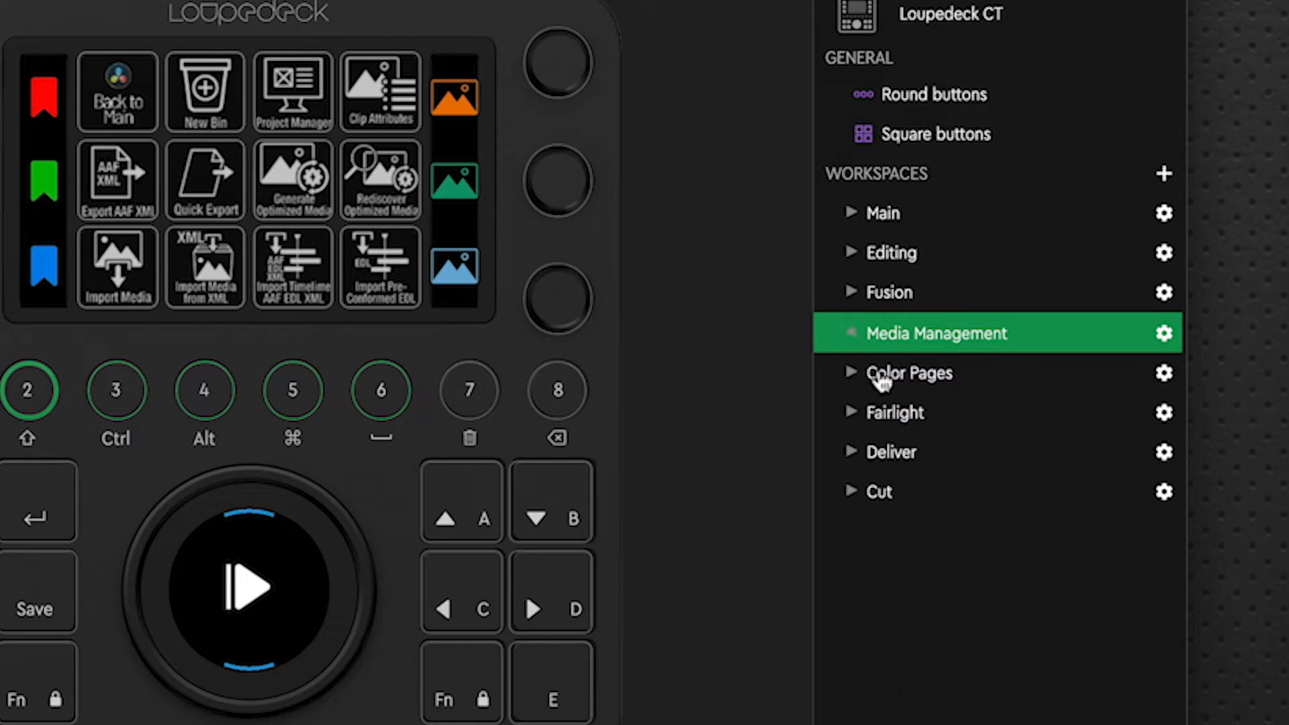
{"action": "left_click", "coordinate": [909, 371]}
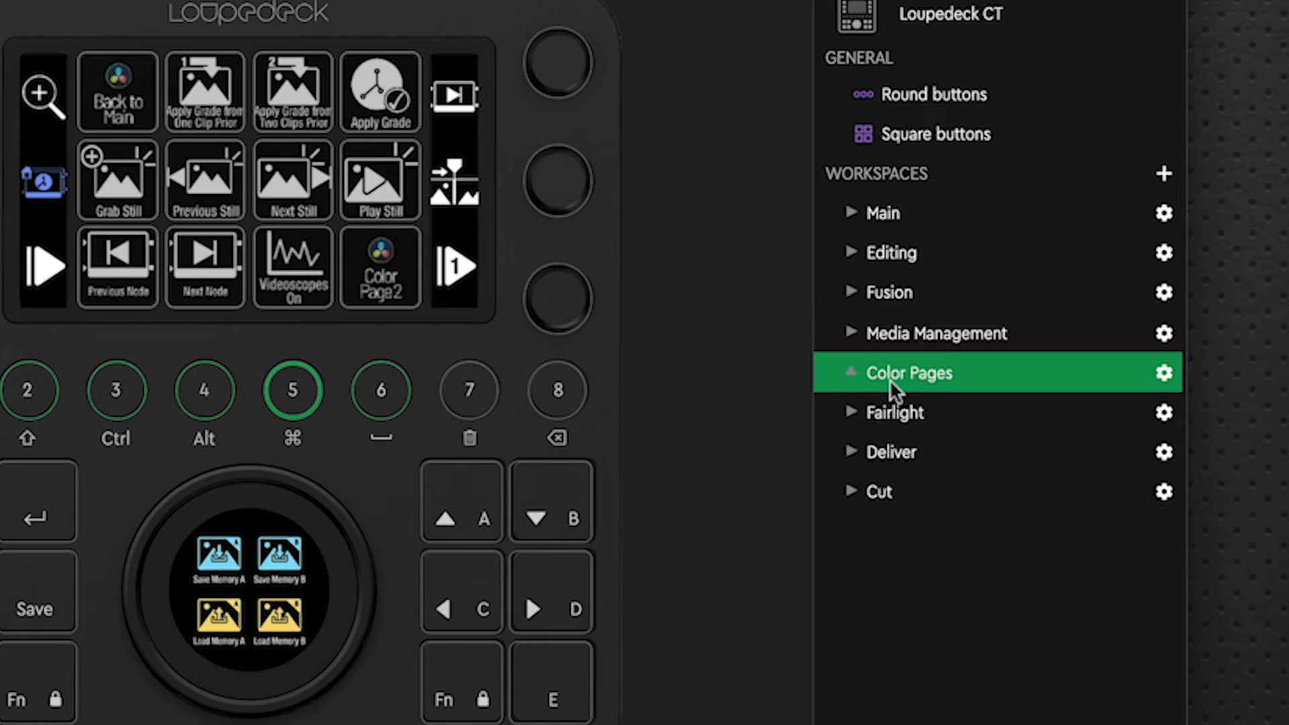
{"action": "left_click", "coordinate": [895, 412]}
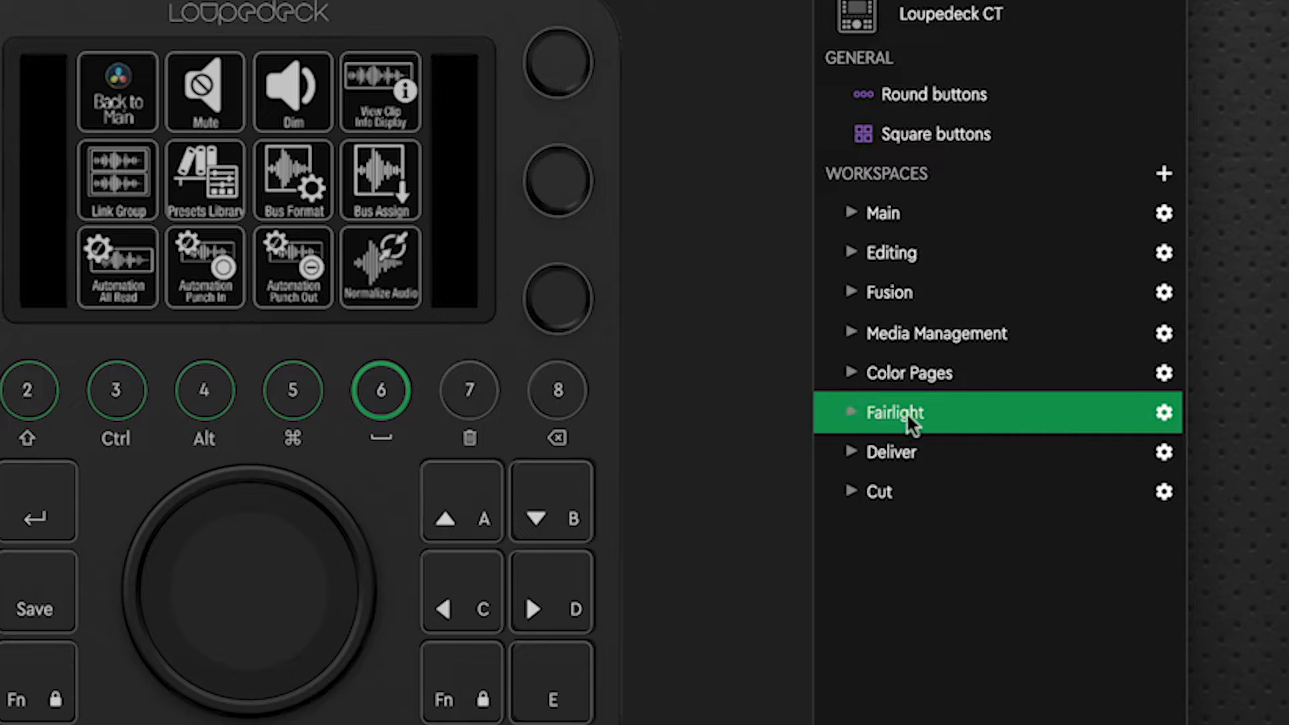
{"action": "left_click", "coordinate": [890, 451]}
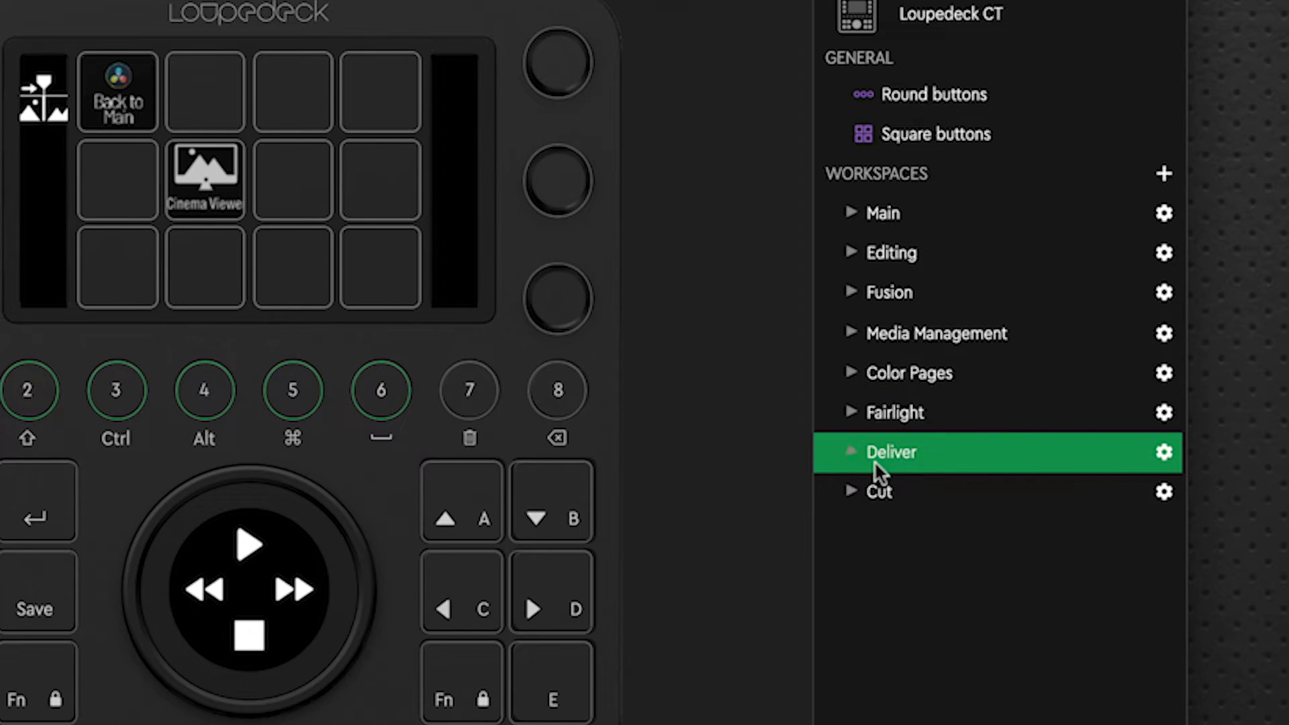
{"action": "left_click", "coordinate": [877, 492]}
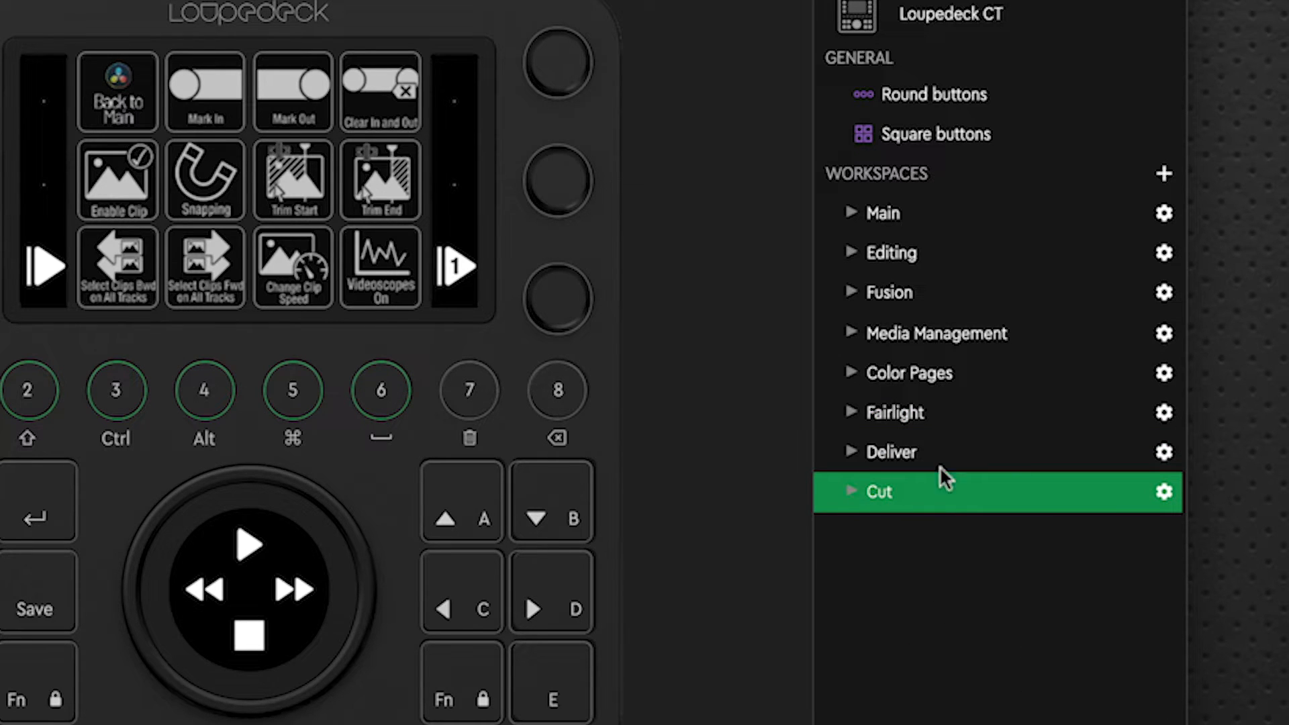
{"action": "mouse_move", "coordinate": [909, 263]}
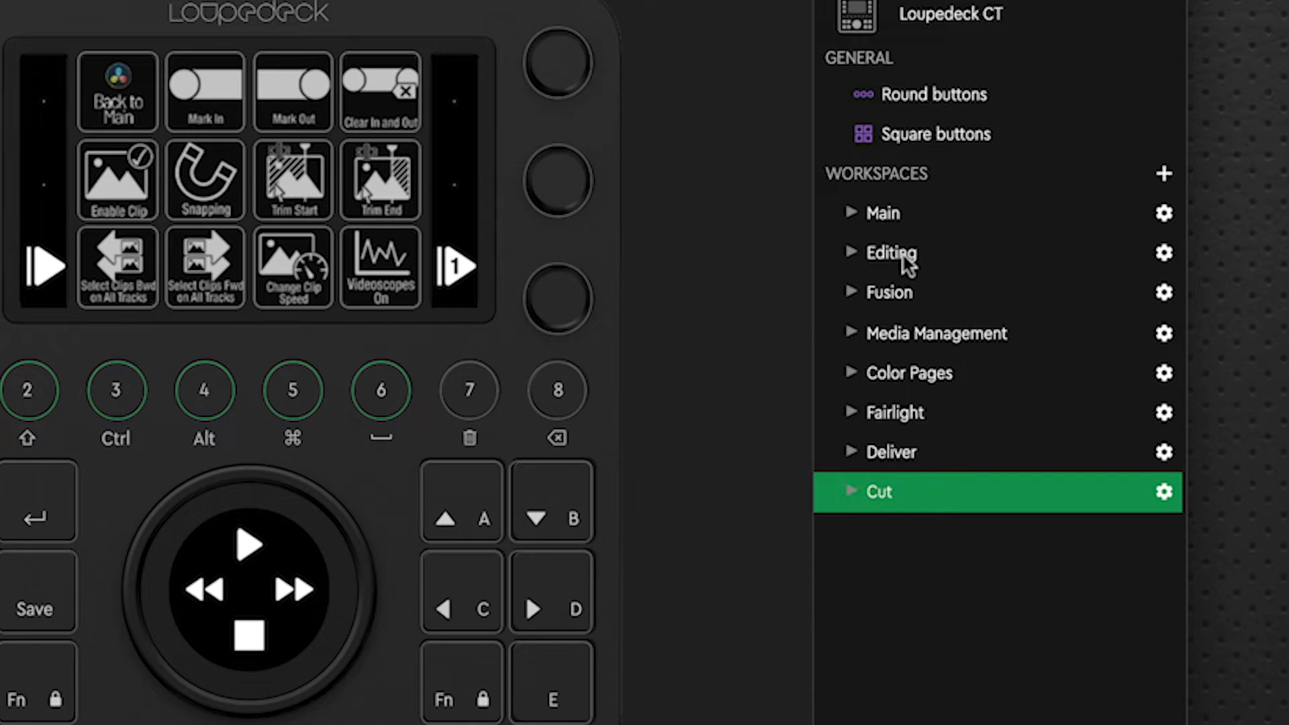
{"action": "left_click", "coordinate": [890, 253]}
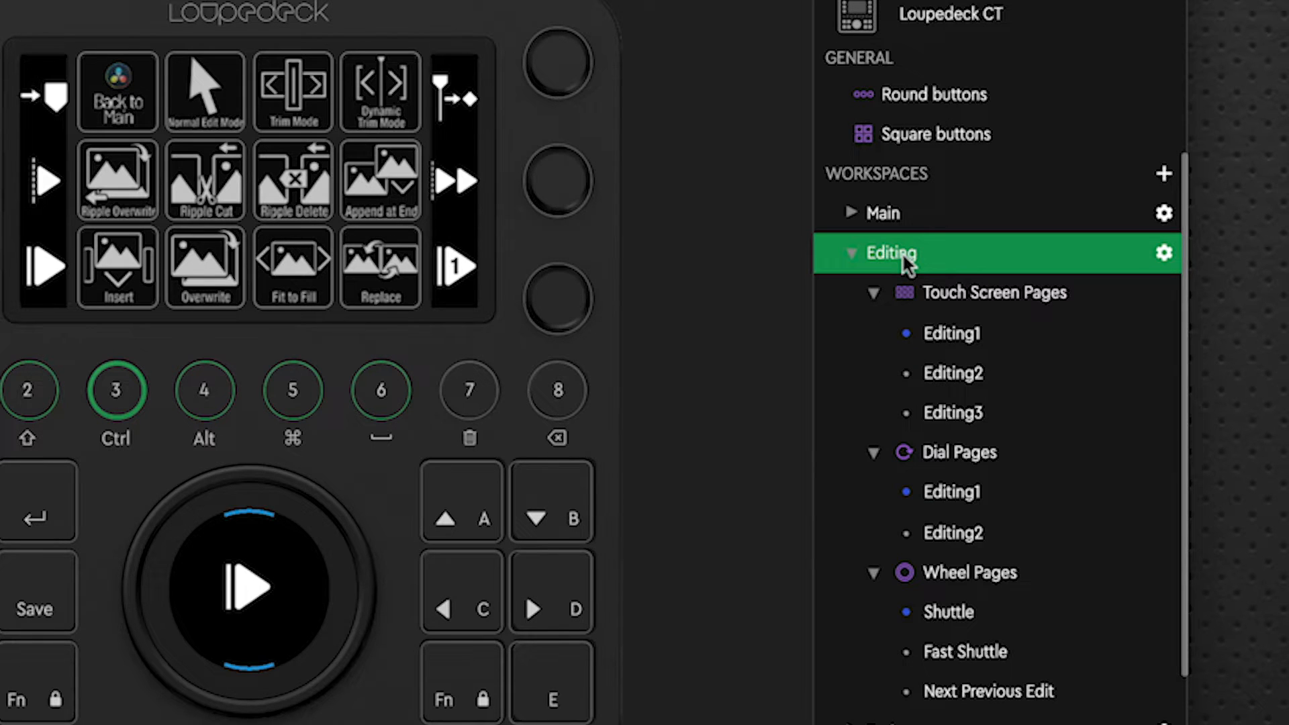
{"action": "mouse_move", "coordinate": [271, 159]}
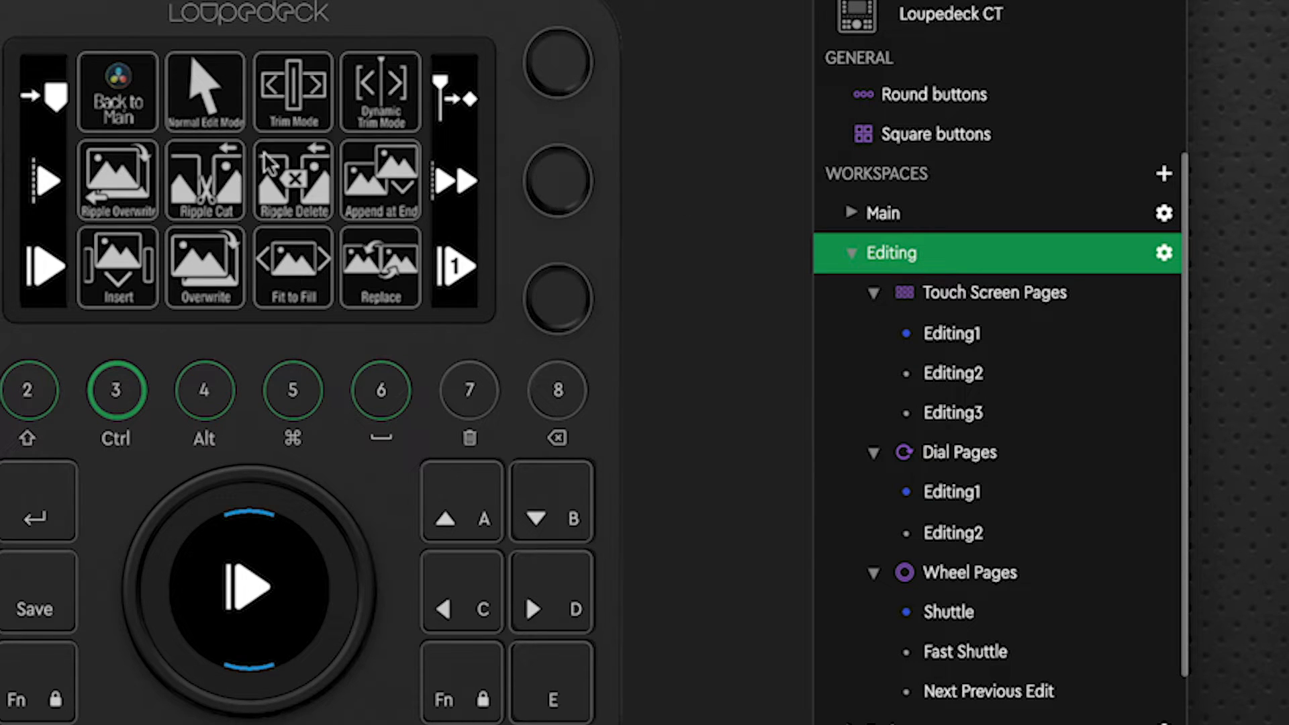
Step: Open the Editing1 touch screen page in the page editor
{"action": "left_click", "coordinate": [950, 332]}
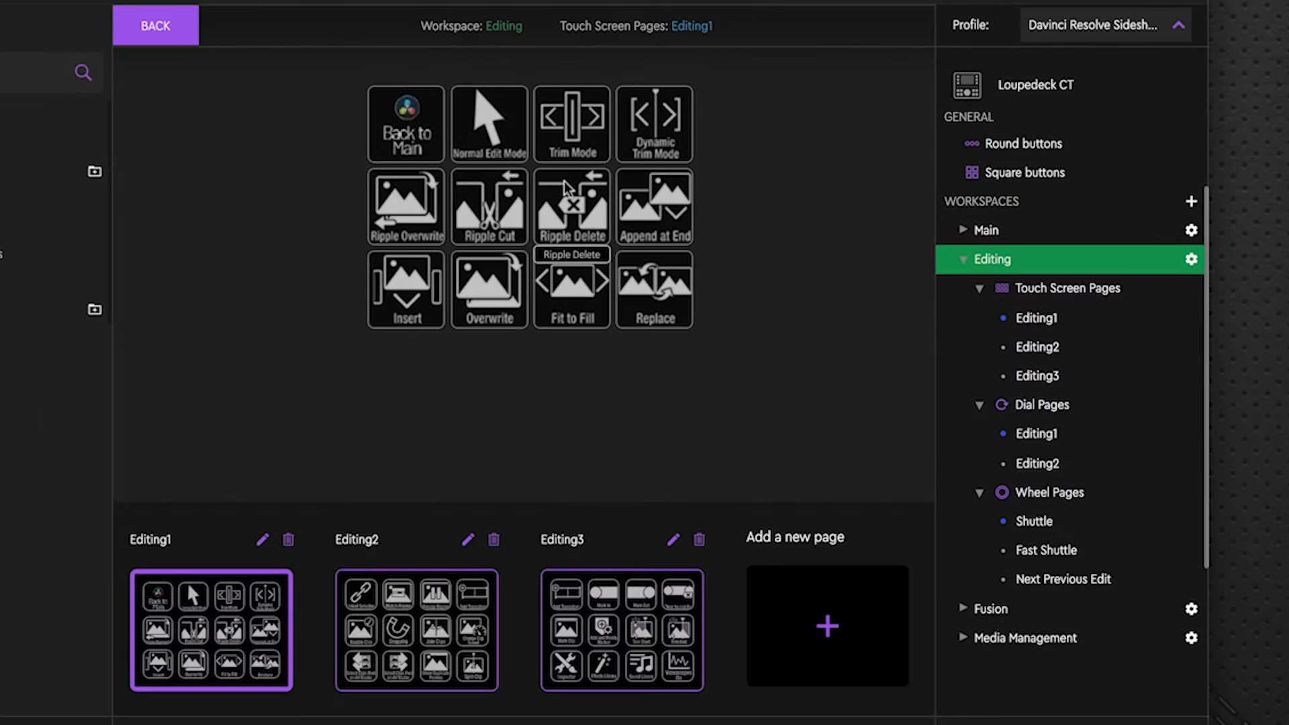
{"action": "mouse_move", "coordinate": [702, 193]}
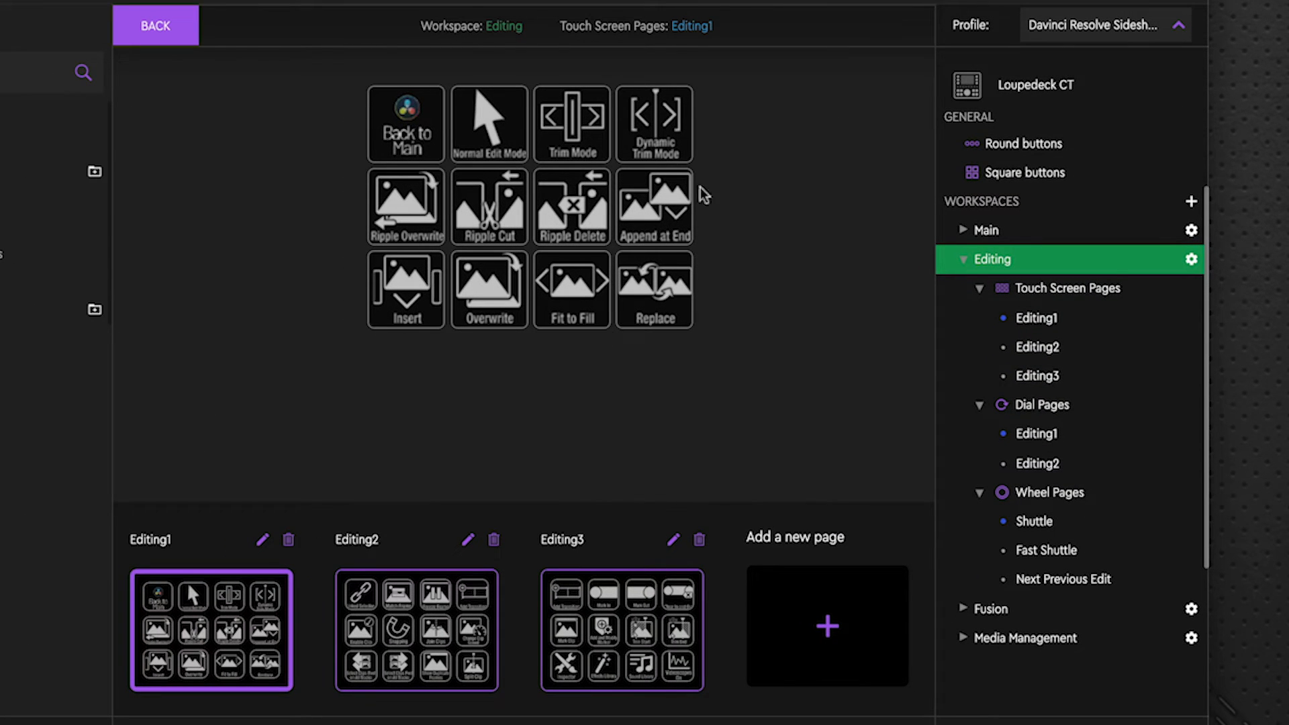
{"action": "mouse_move", "coordinate": [455, 603]}
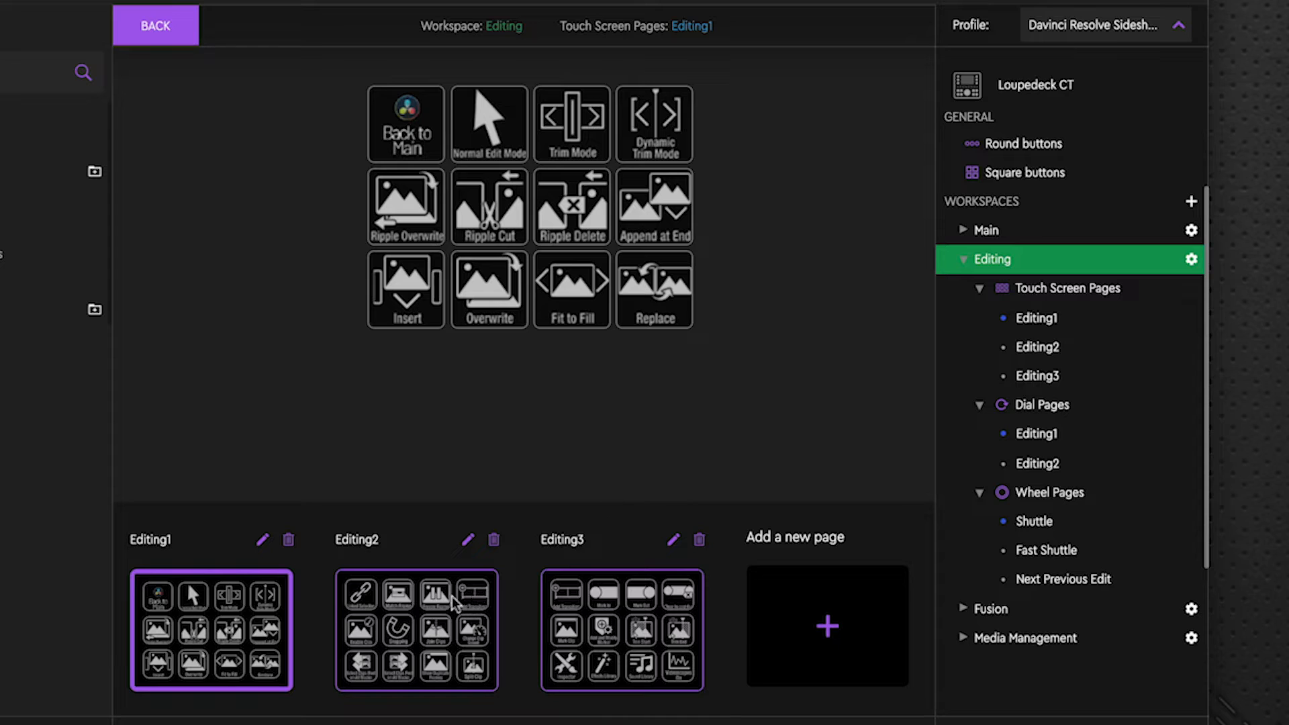
{"action": "mouse_move", "coordinate": [150, 591]}
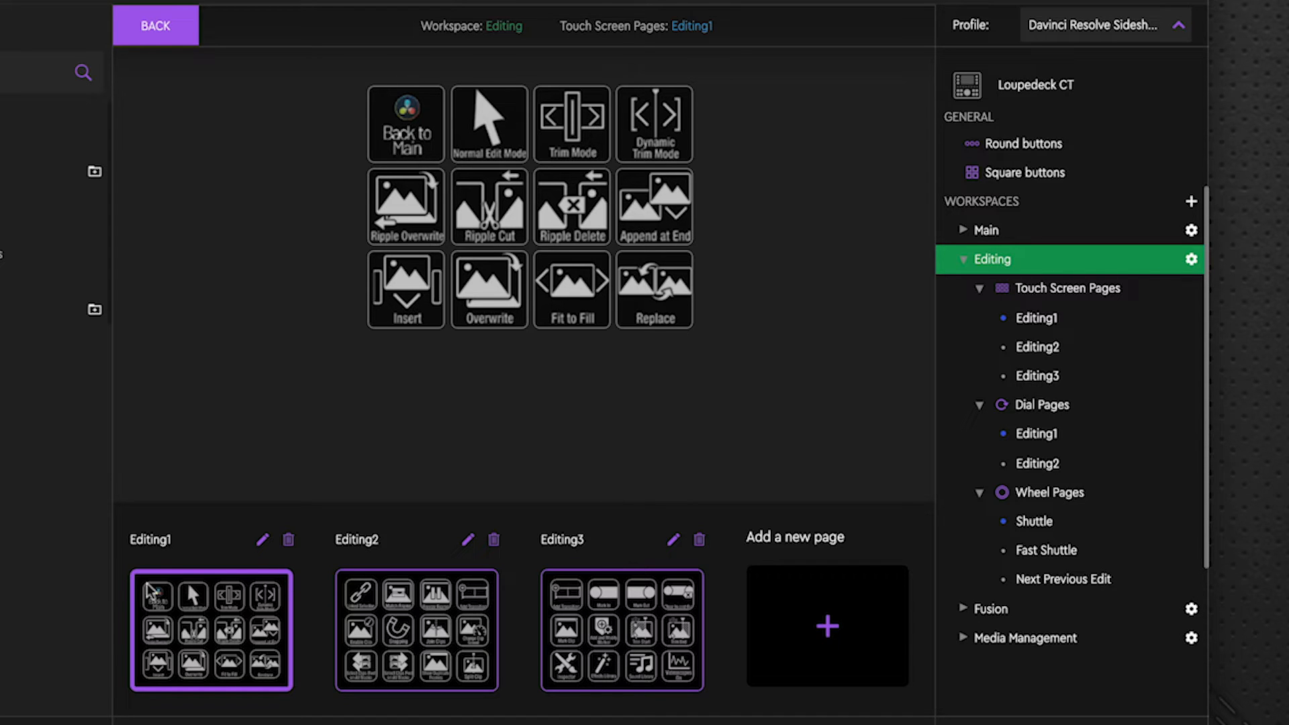
{"action": "mouse_move", "coordinate": [271, 592]}
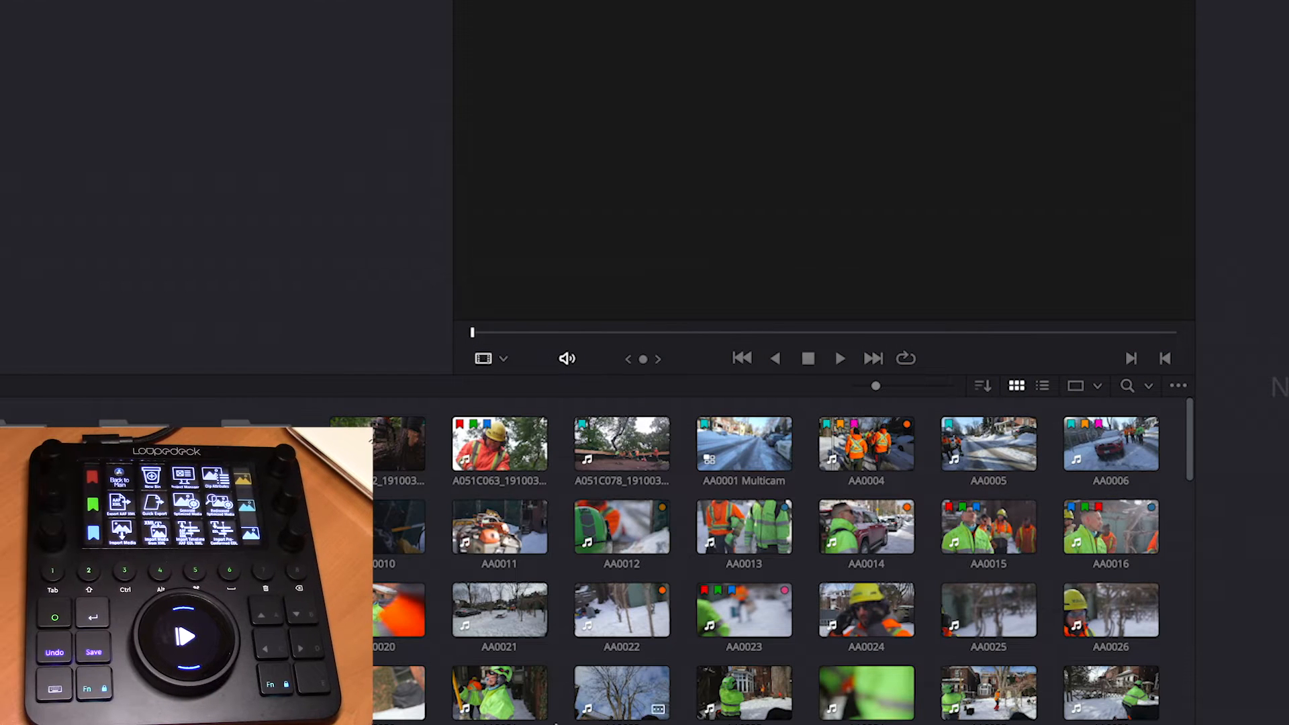
{"action": "left_click", "coordinate": [498, 526]}
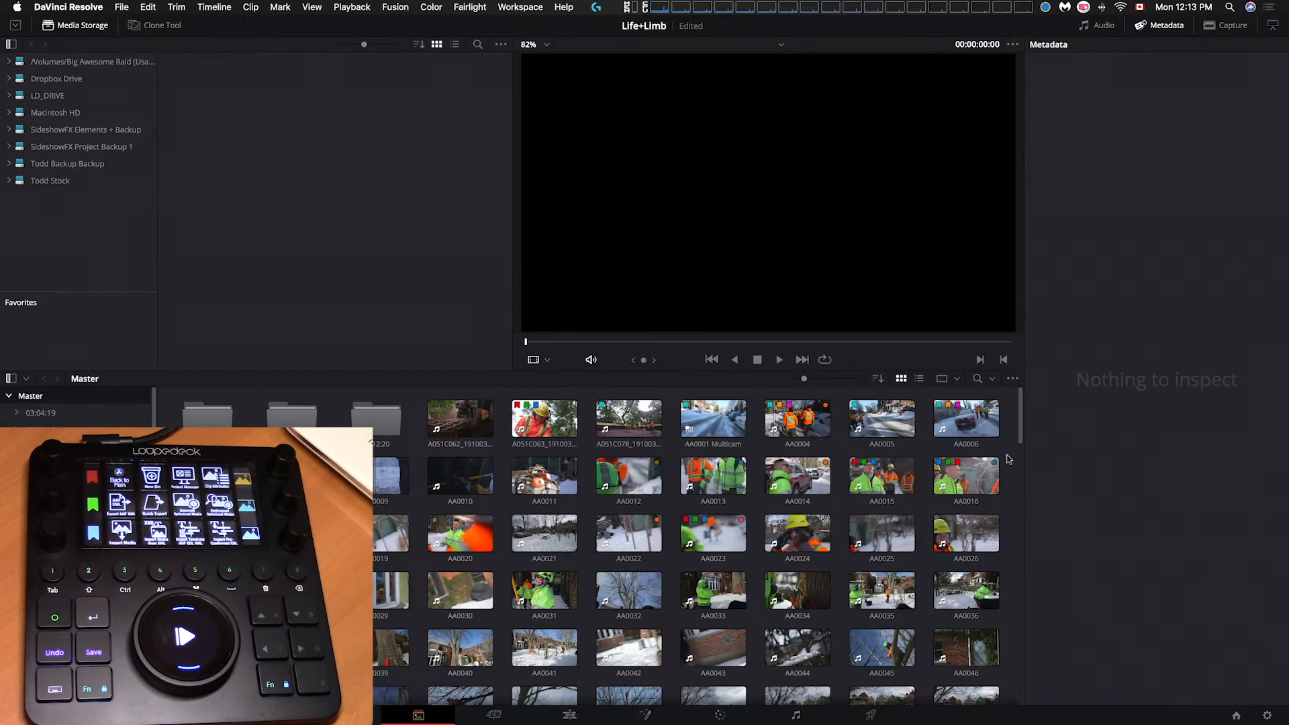
Step: Select clip AA0032 in the Master bin and give it a red flag
{"action": "left_click", "coordinate": [628, 592]}
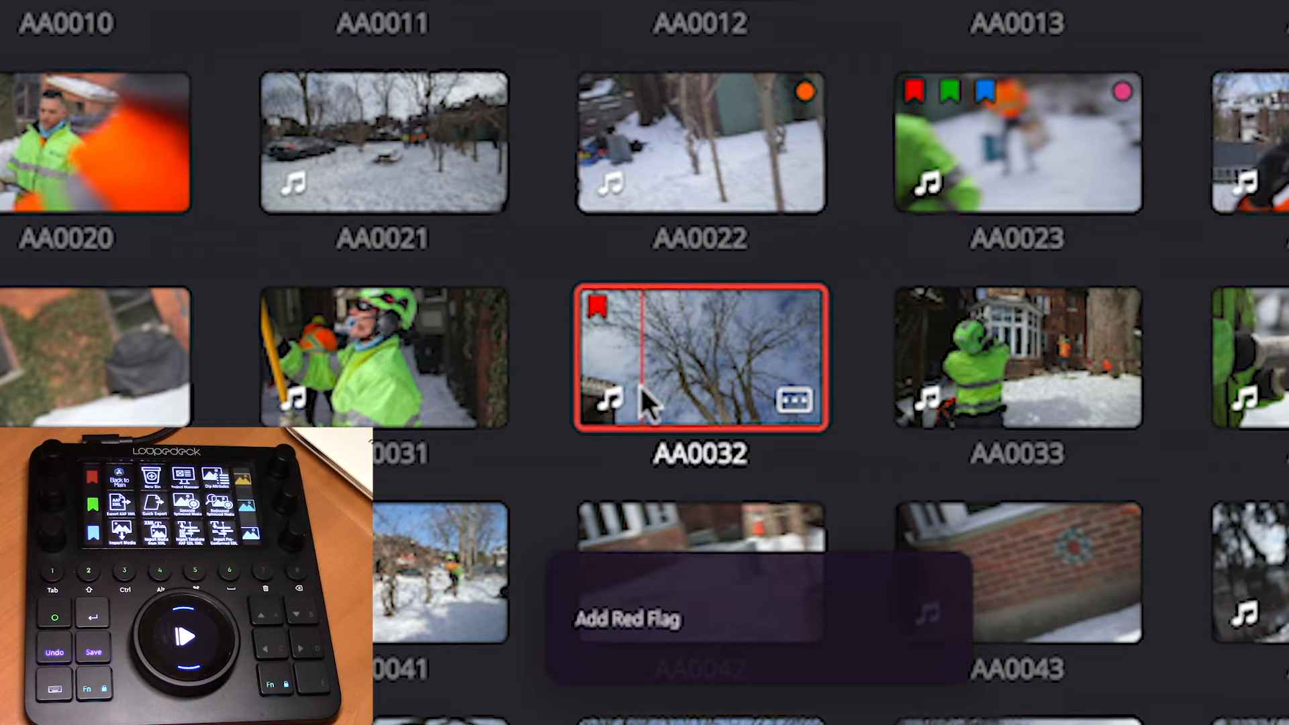
{"action": "left_click", "coordinate": [88, 503]}
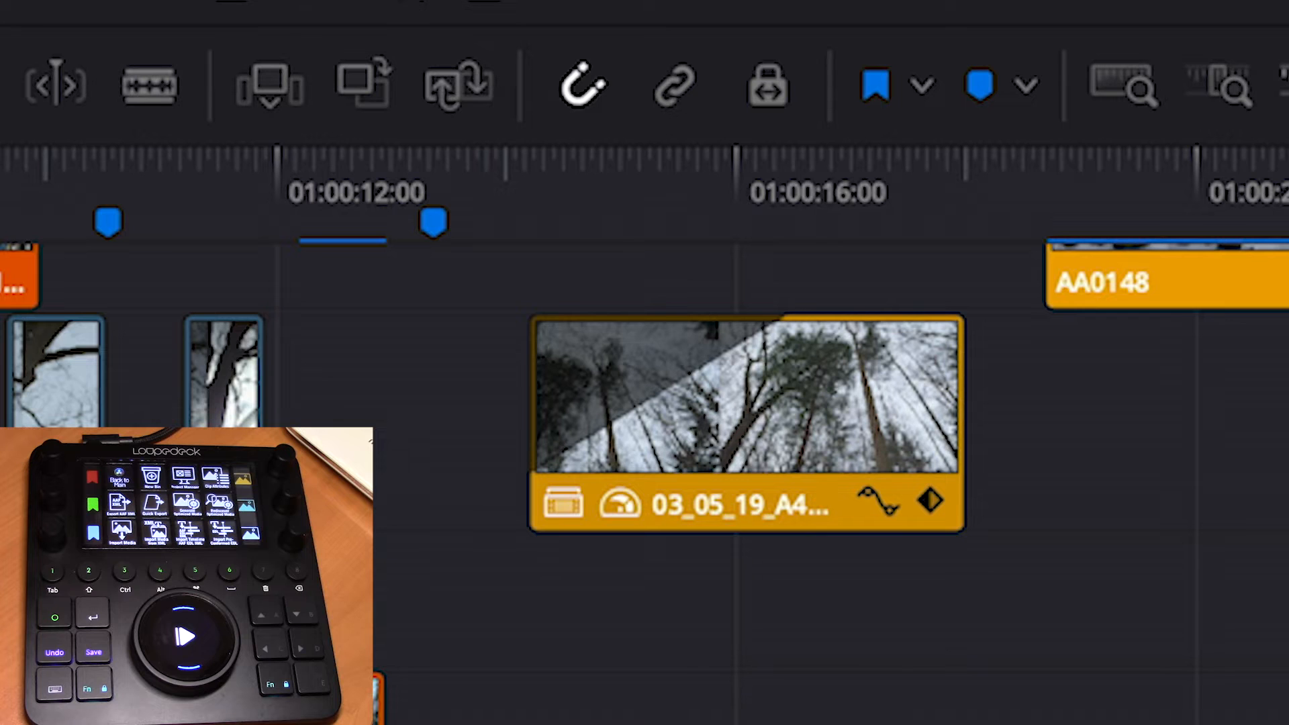
{"action": "mouse_move", "coordinate": [636, 218]}
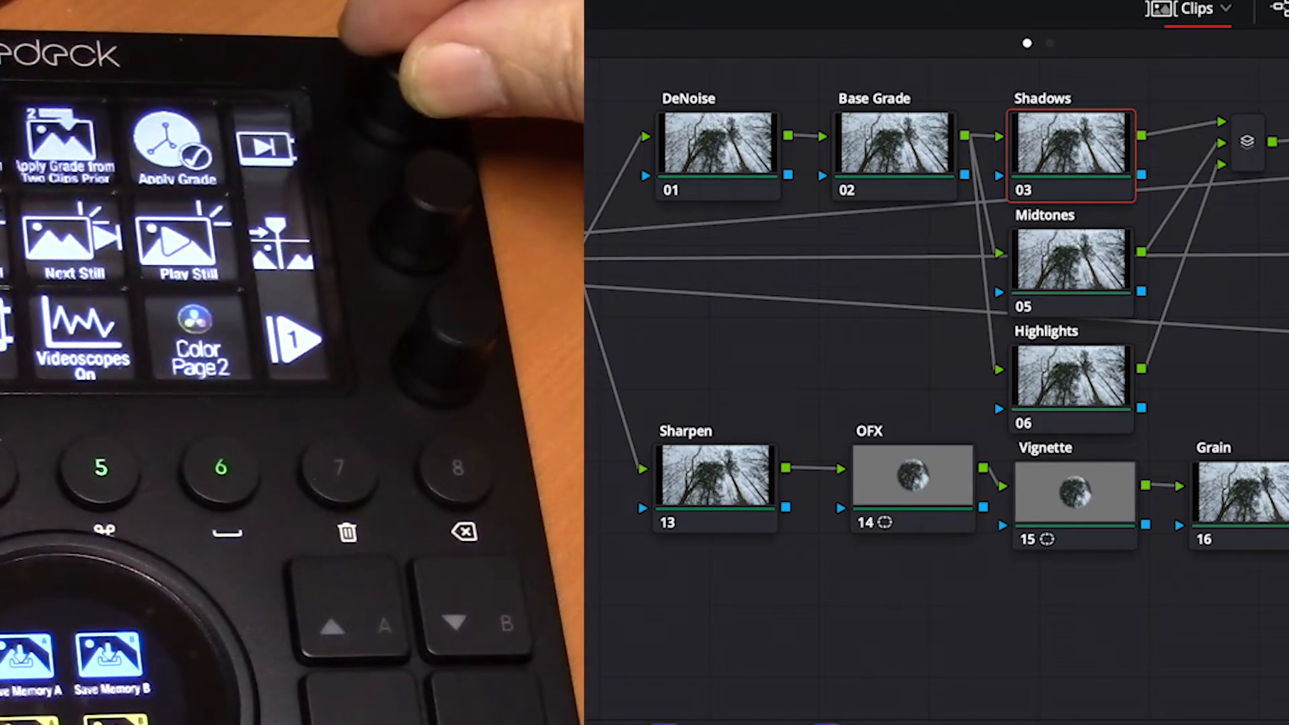
Step: Step through the Vignette and Grain nodes of the grade, then move on to clip 10
{"action": "left_click", "coordinate": [1068, 378]}
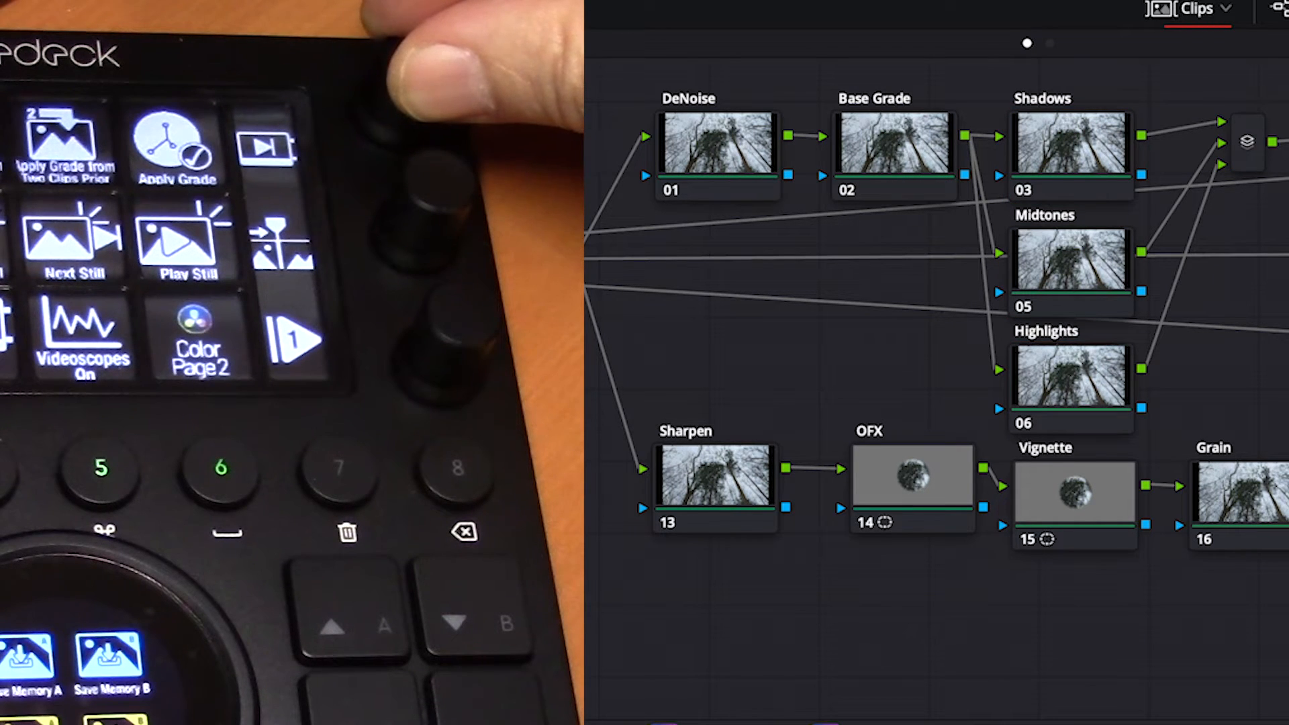
{"action": "left_click", "coordinate": [1073, 490]}
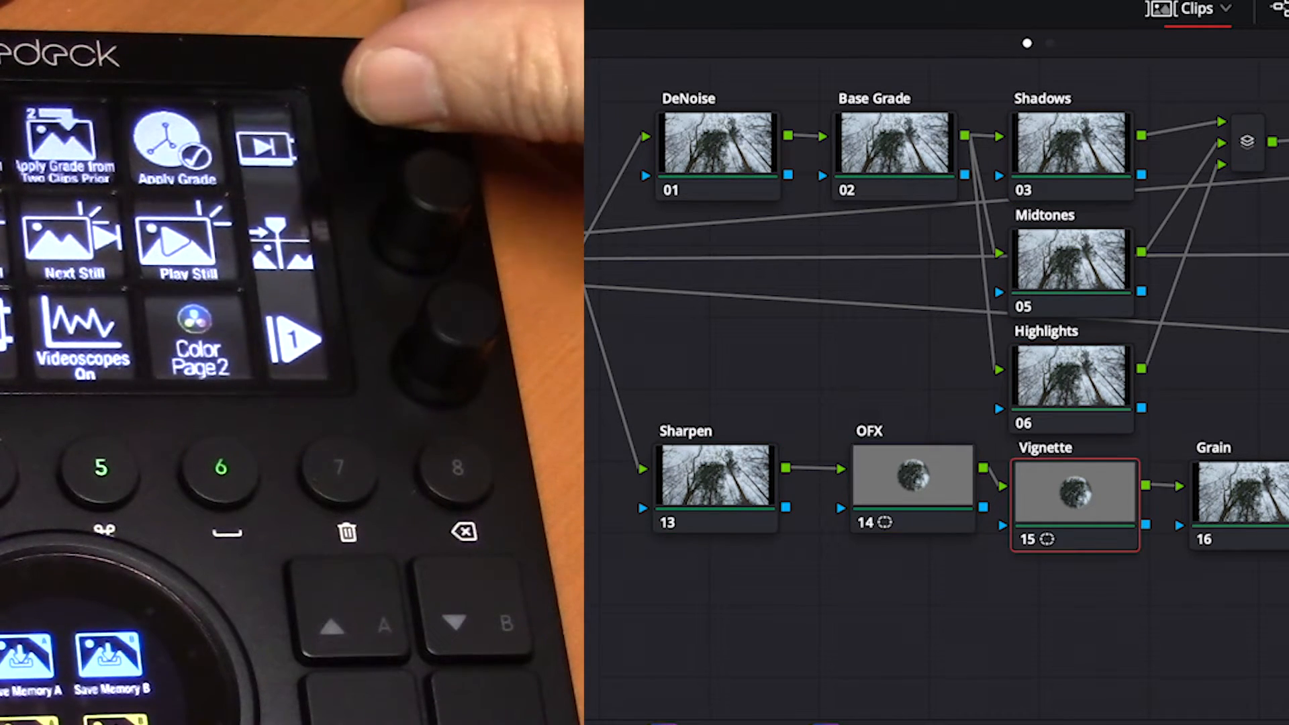
{"action": "left_click", "coordinate": [911, 477]}
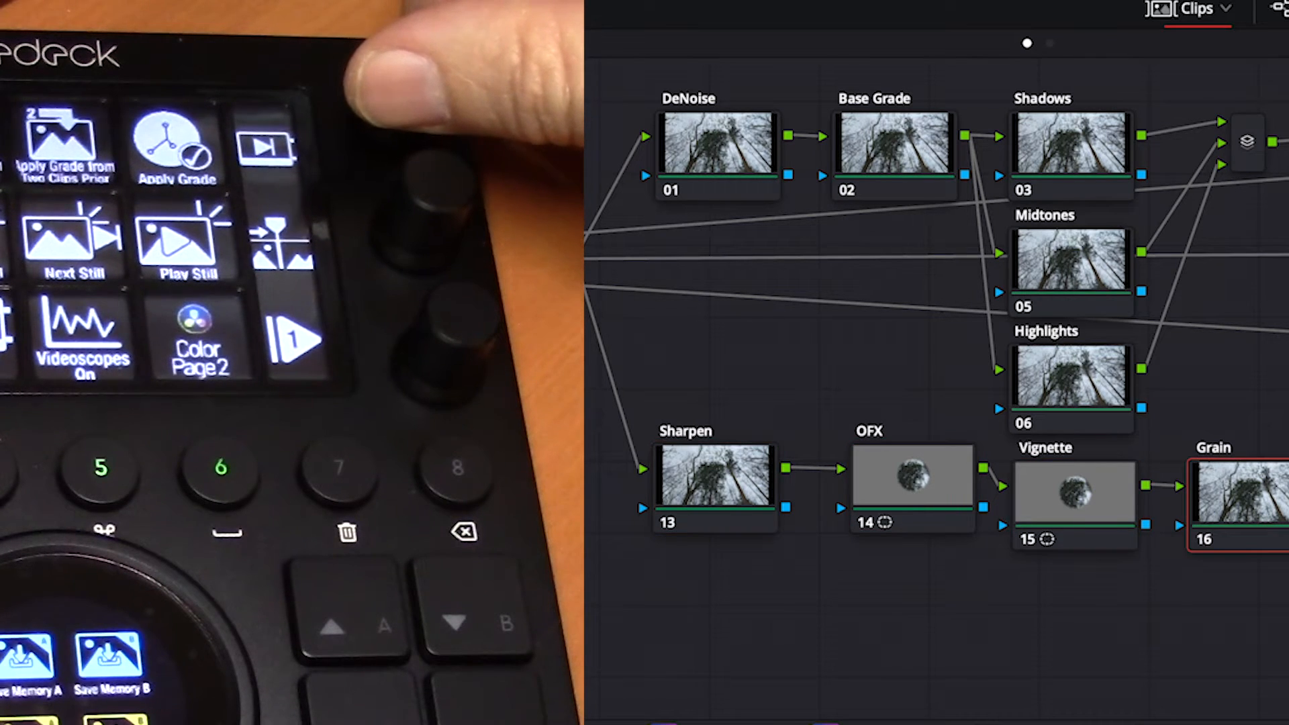
{"action": "left_click", "coordinate": [1073, 501]}
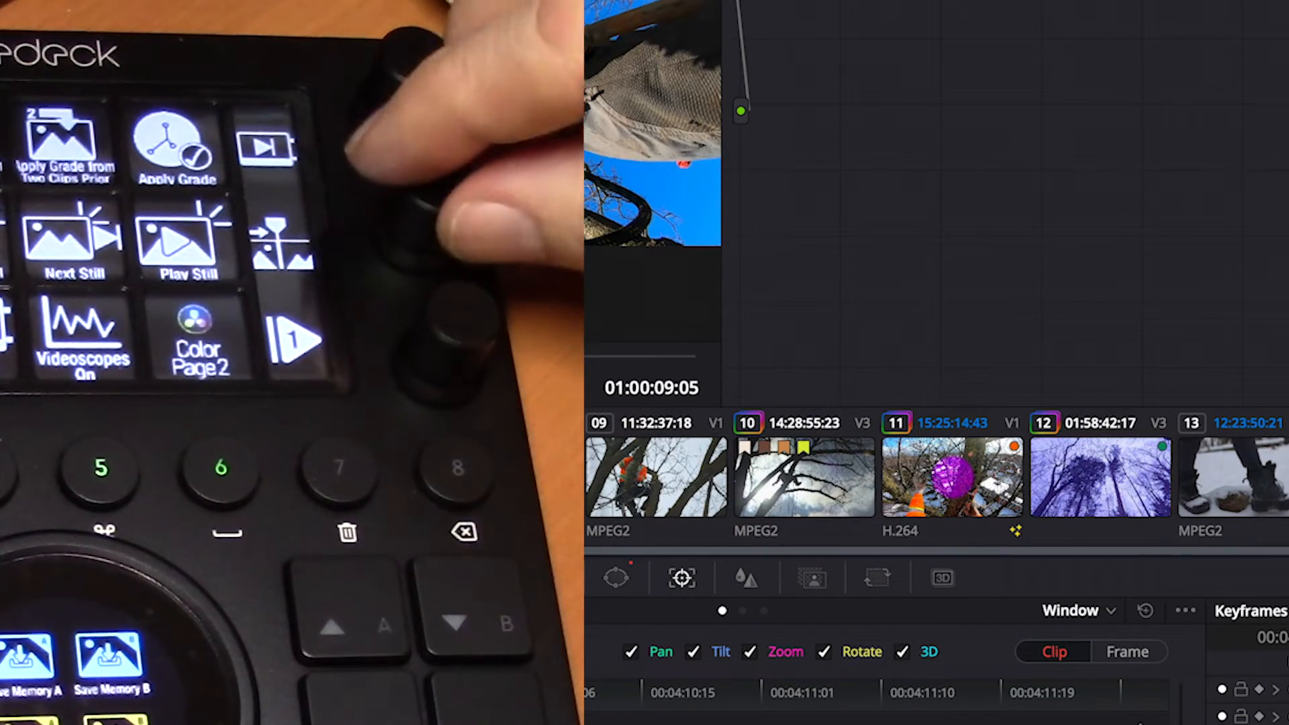
{"action": "left_click", "coordinate": [803, 479]}
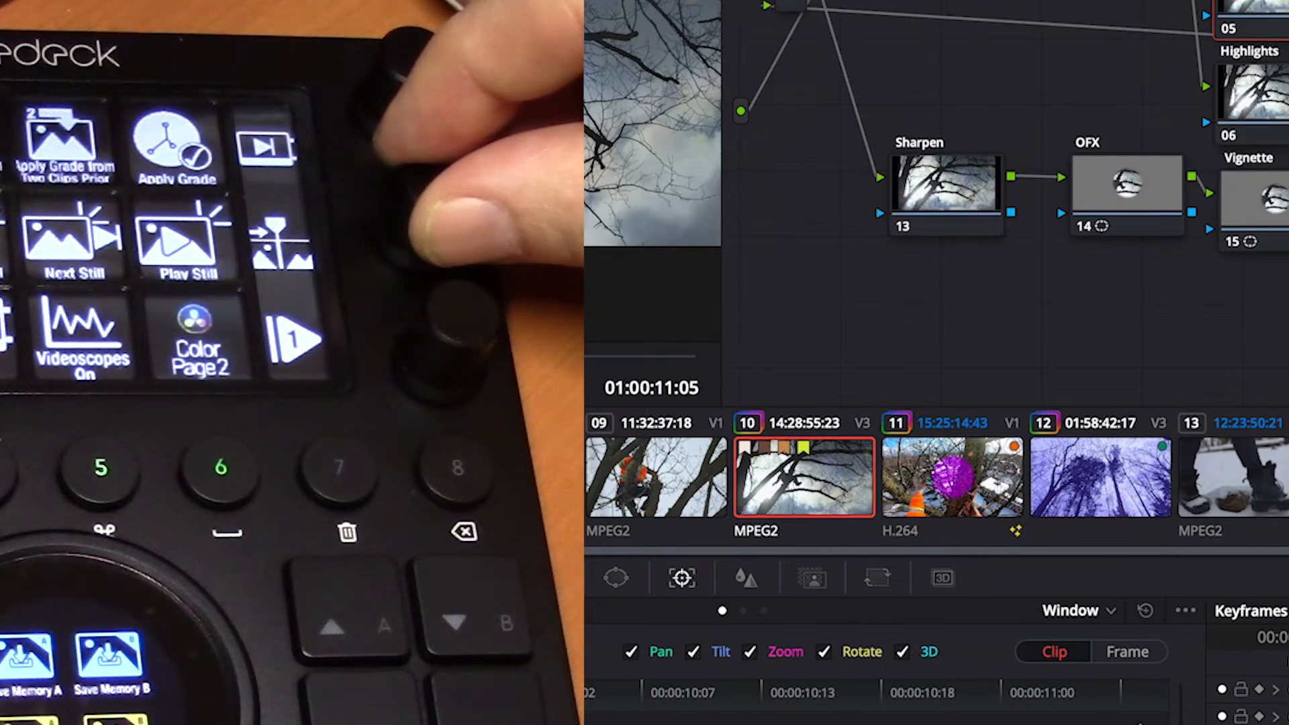